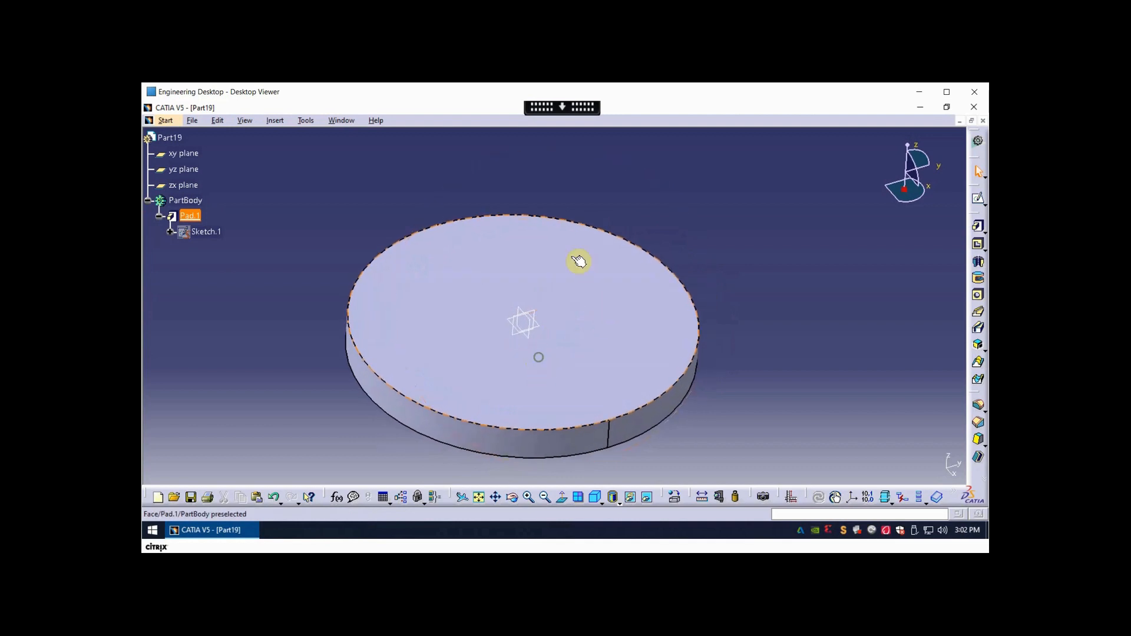
{"action": "mouse_move", "coordinate": [627, 308]}
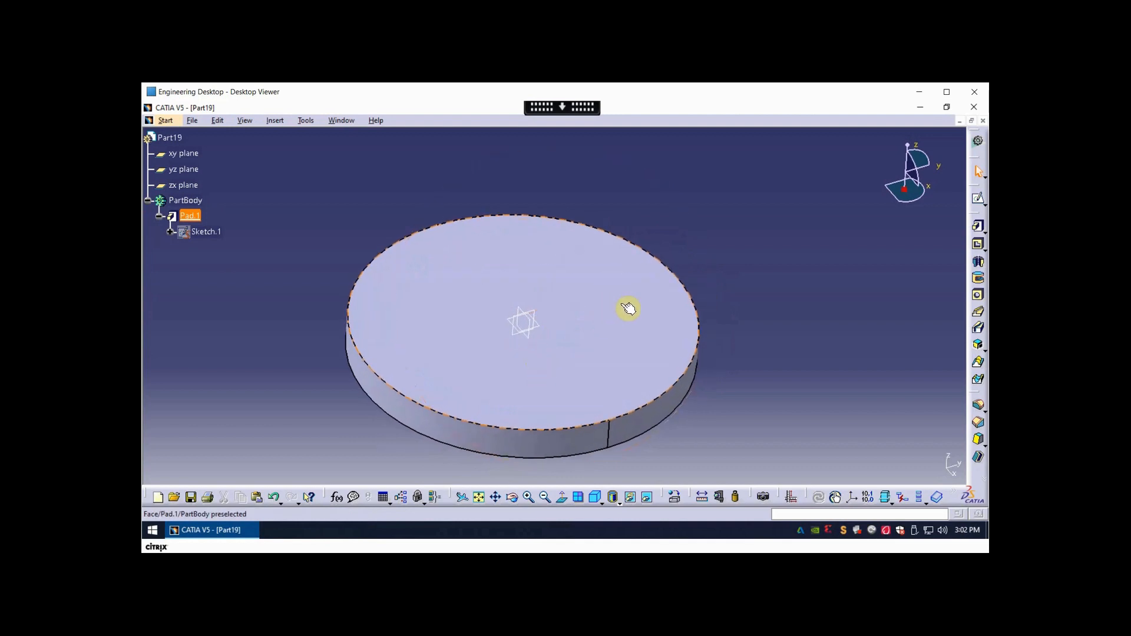
{"action": "mouse_move", "coordinate": [625, 292]}
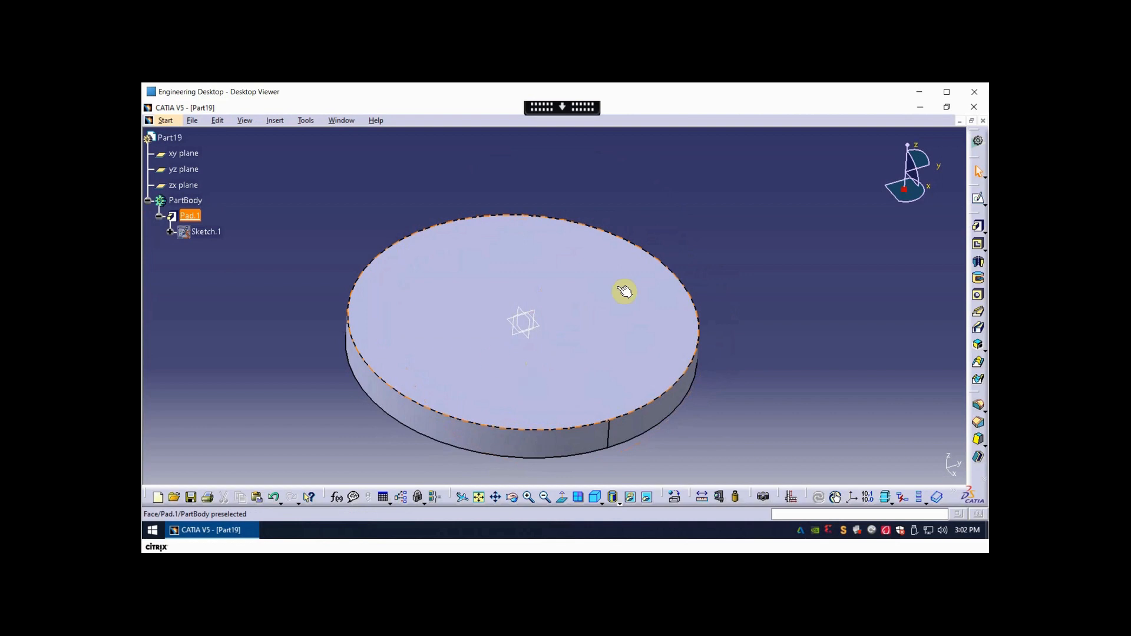
{"action": "mouse_move", "coordinate": [462, 251]}
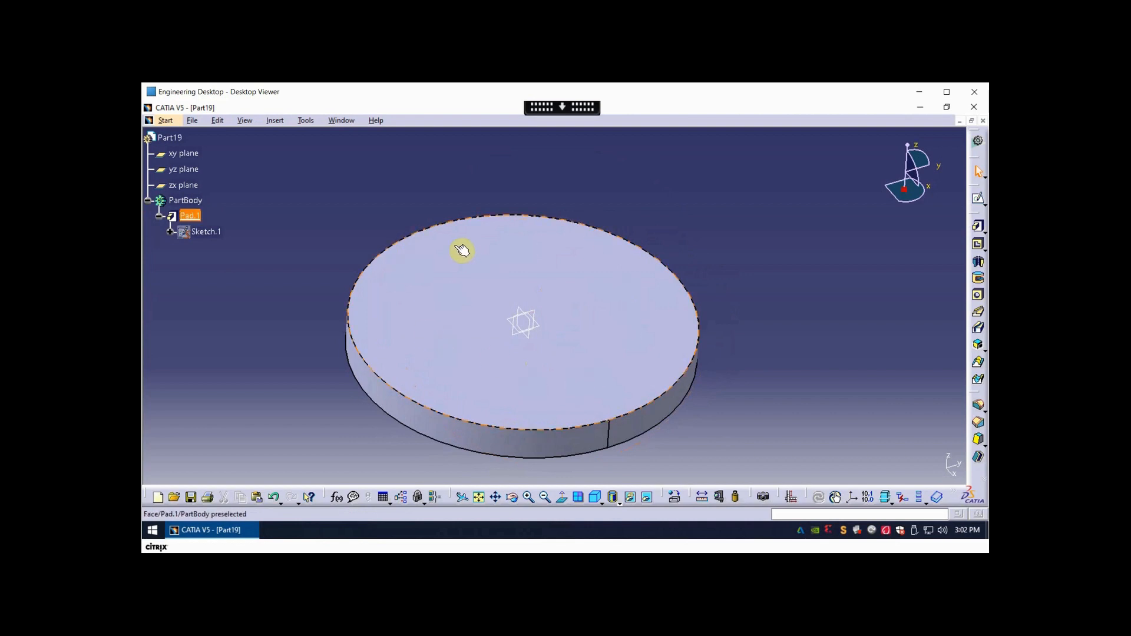
{"action": "mouse_move", "coordinate": [658, 372]}
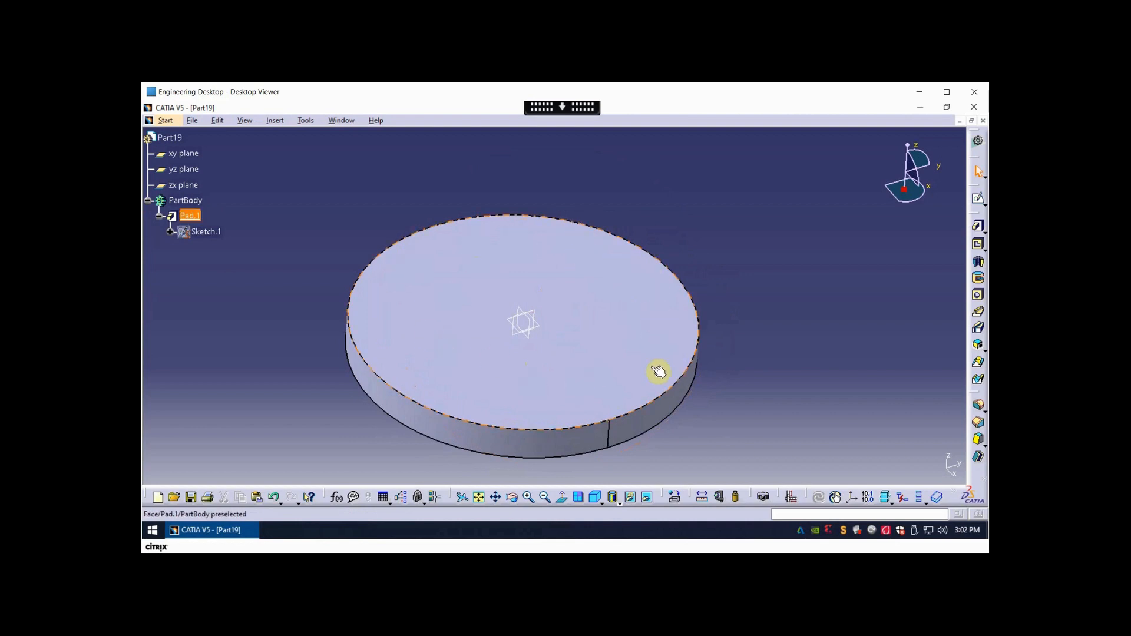
{"action": "mouse_move", "coordinate": [485, 264]}
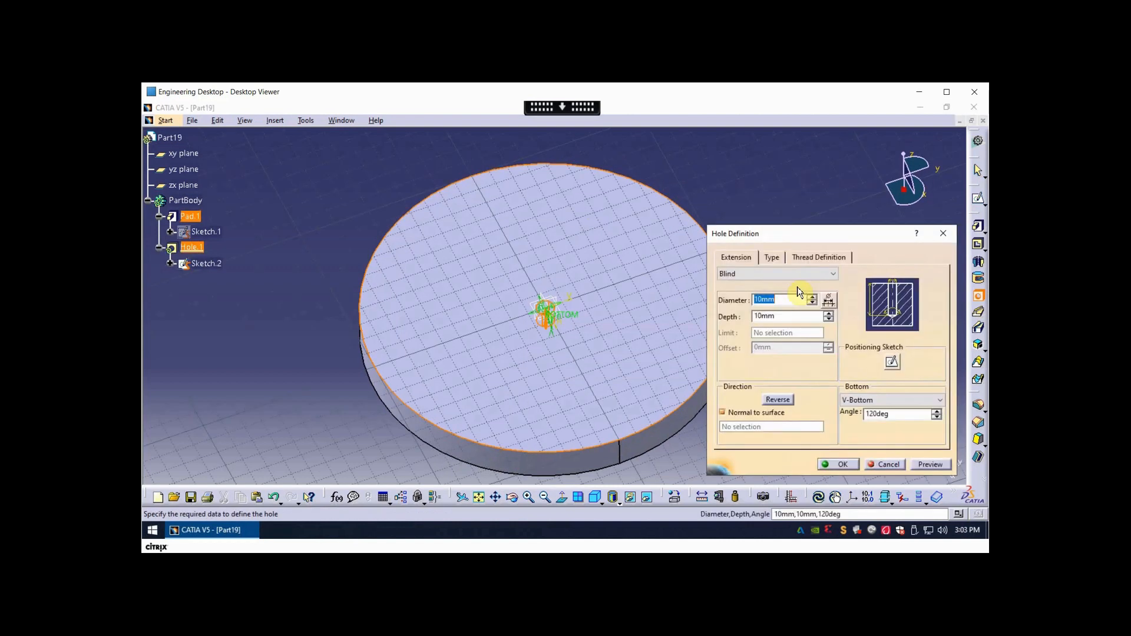
{"action": "mouse_move", "coordinate": [545, 306]}
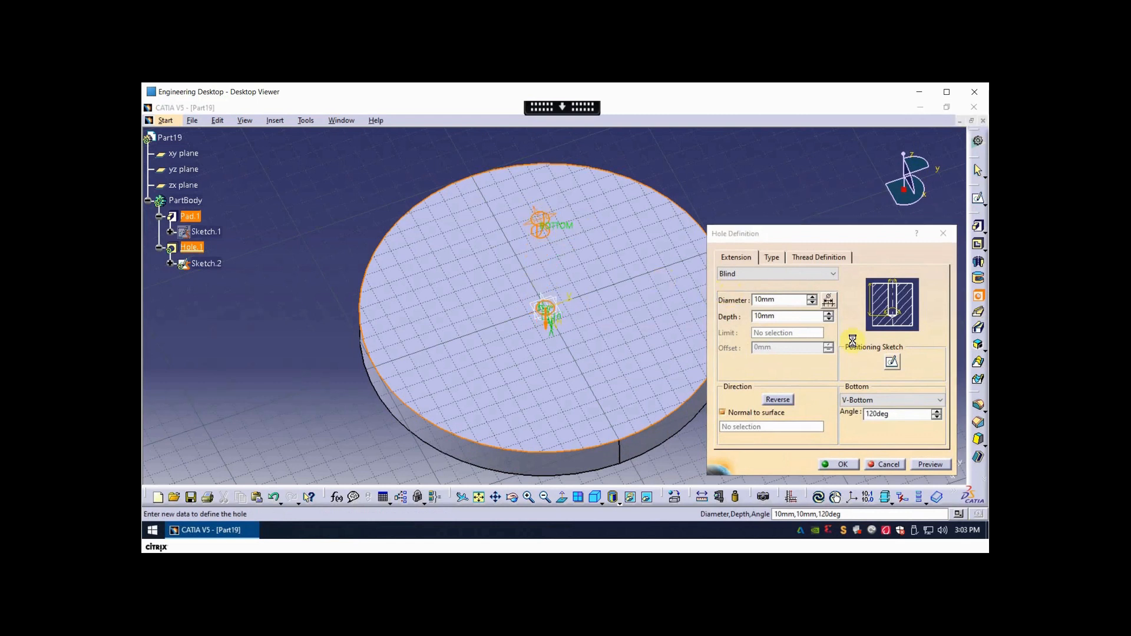
Open the hole's positioning sketch from the Hole Definition dialog.
{"action": "left_click", "coordinate": [893, 363]}
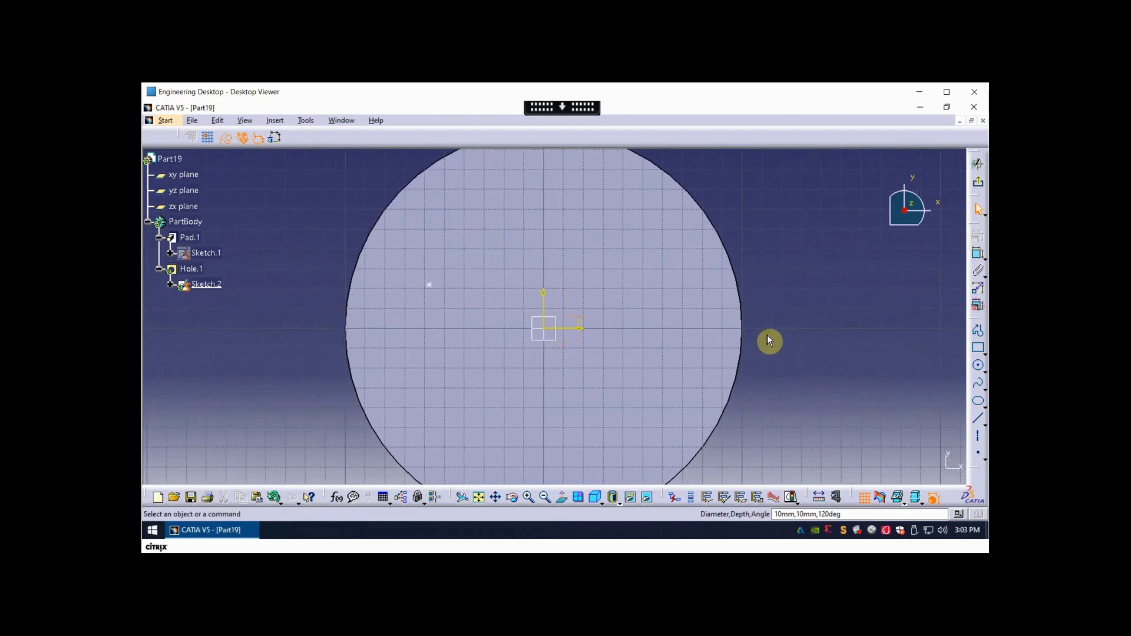
{"action": "mouse_move", "coordinate": [789, 323]}
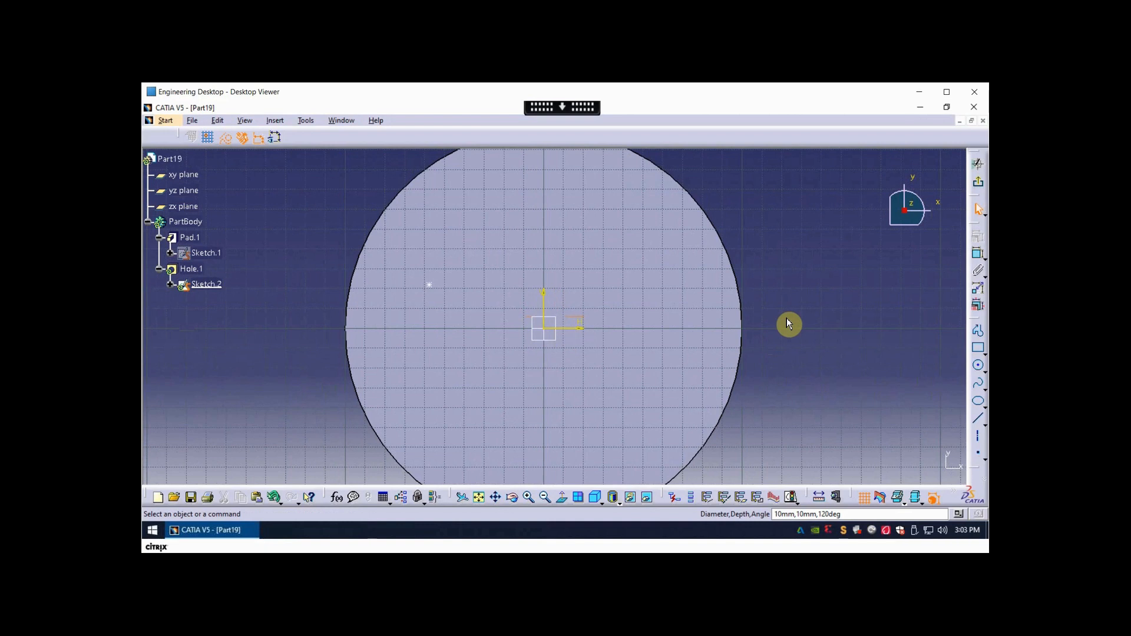
{"action": "mouse_move", "coordinate": [954, 377]}
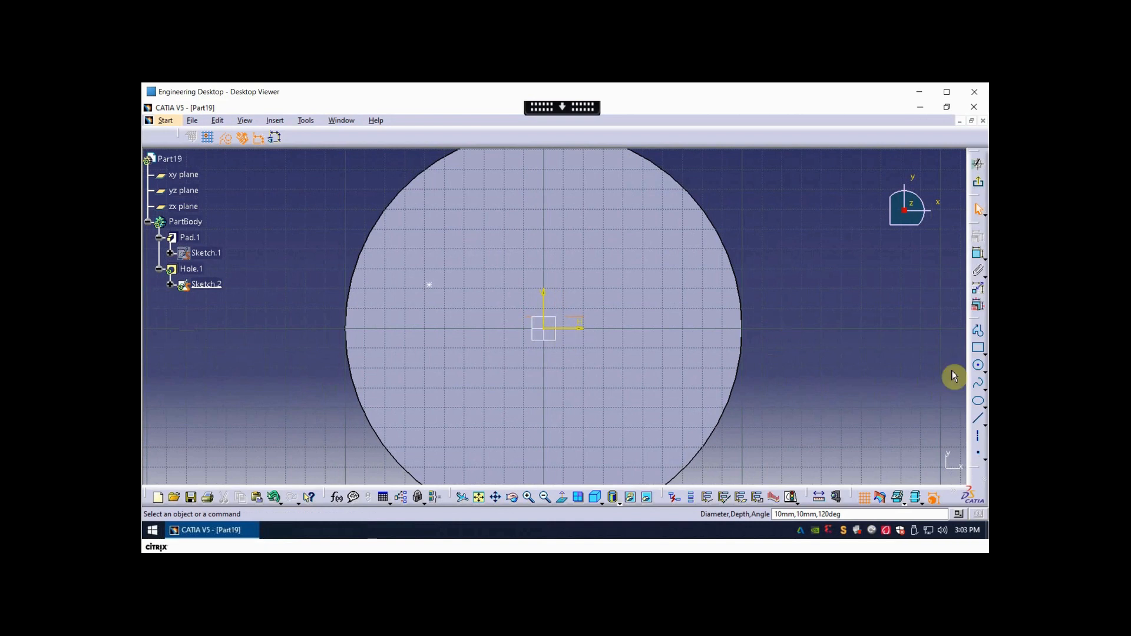
{"action": "mouse_move", "coordinate": [434, 289]}
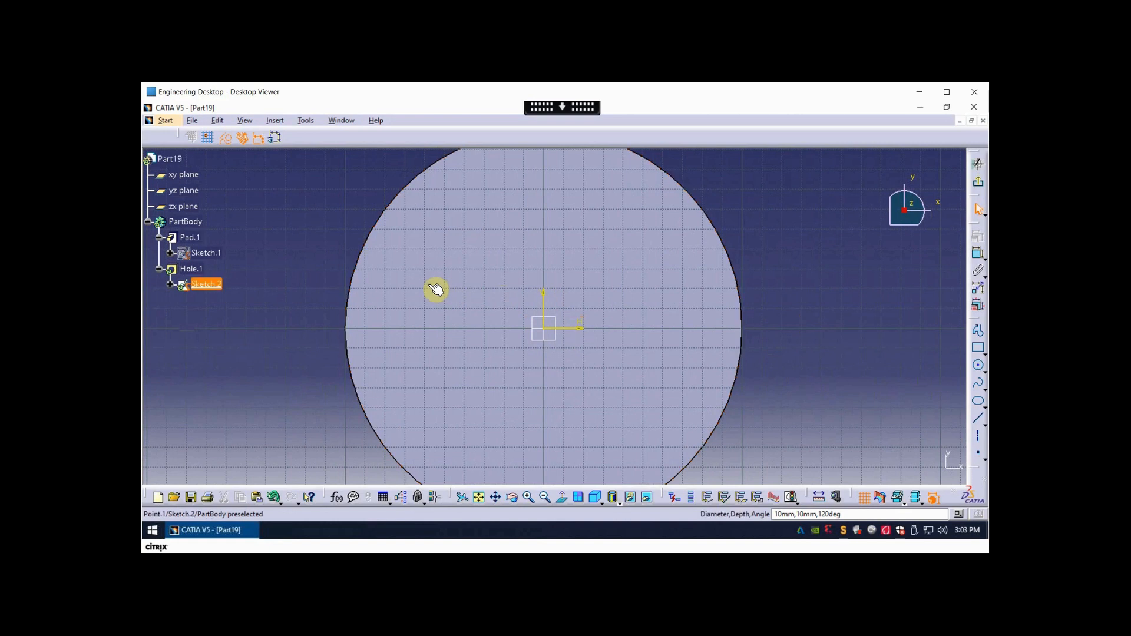
{"action": "mouse_move", "coordinate": [610, 215]}
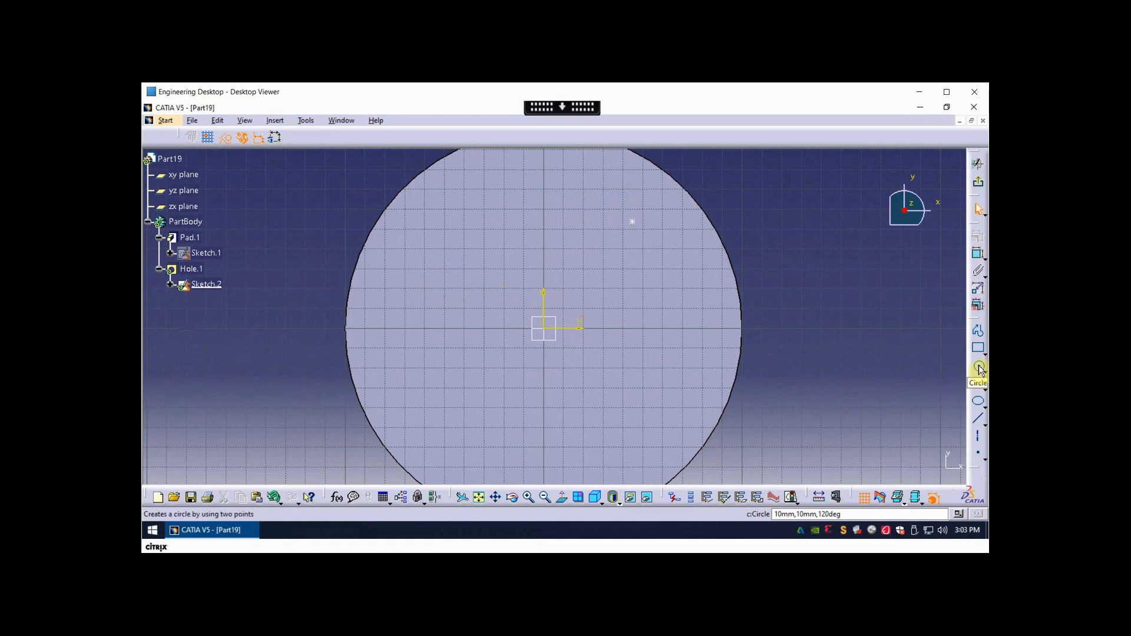
Switch the disc to wireframe and start a circle centred at the sketch origin.
{"action": "left_click", "coordinate": [979, 368]}
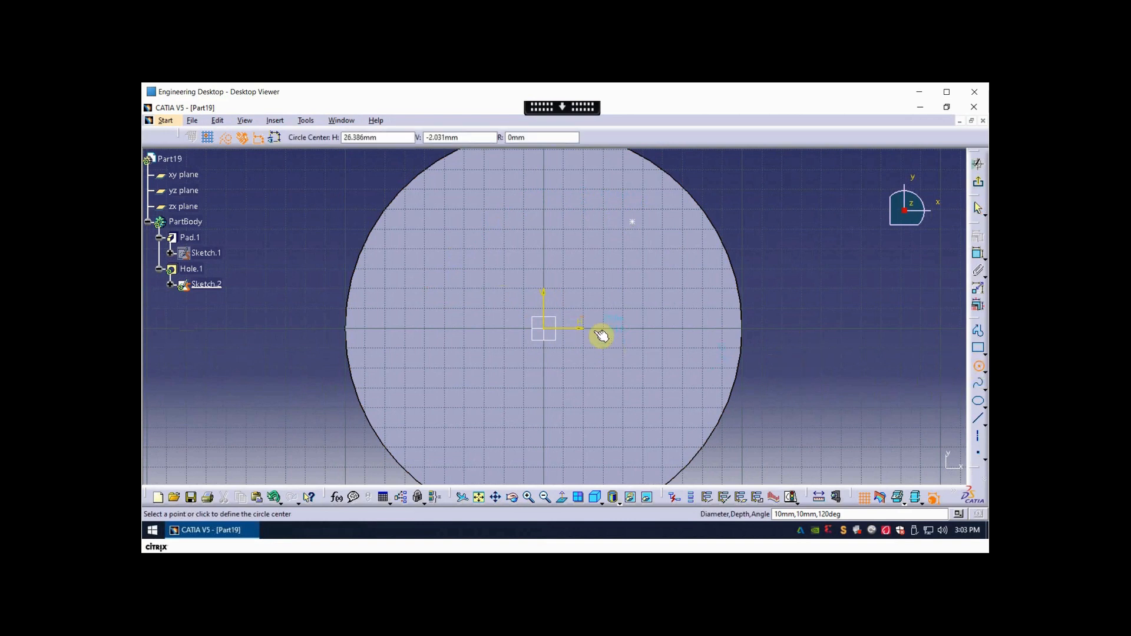
{"action": "mouse_move", "coordinate": [558, 411]}
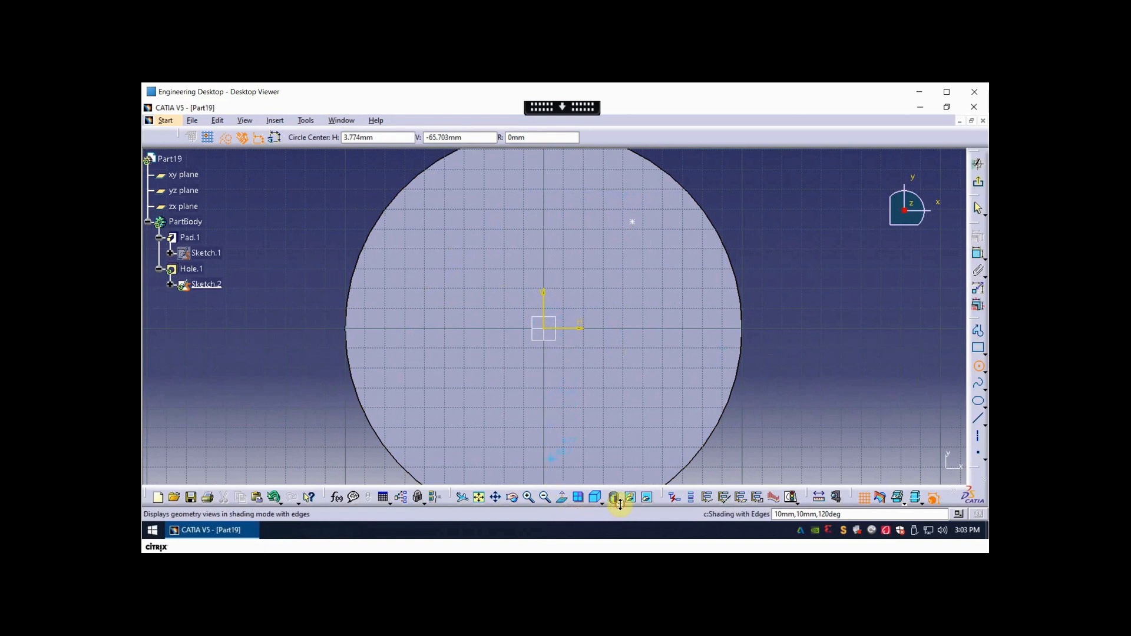
{"action": "left_click", "coordinate": [631, 498]}
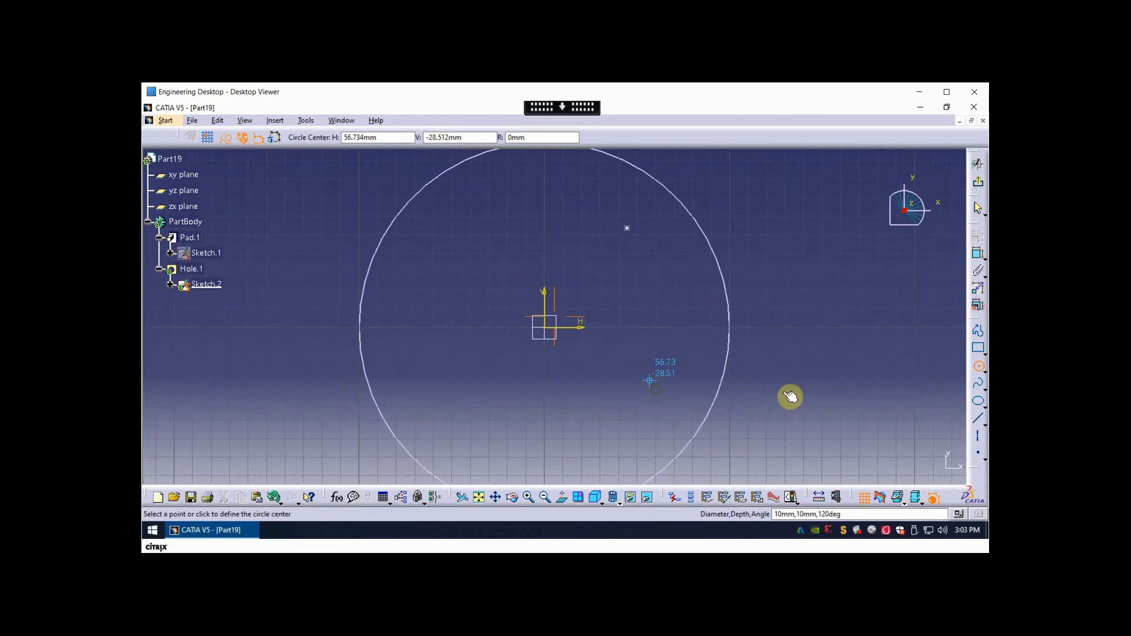
{"action": "mouse_move", "coordinate": [664, 331]}
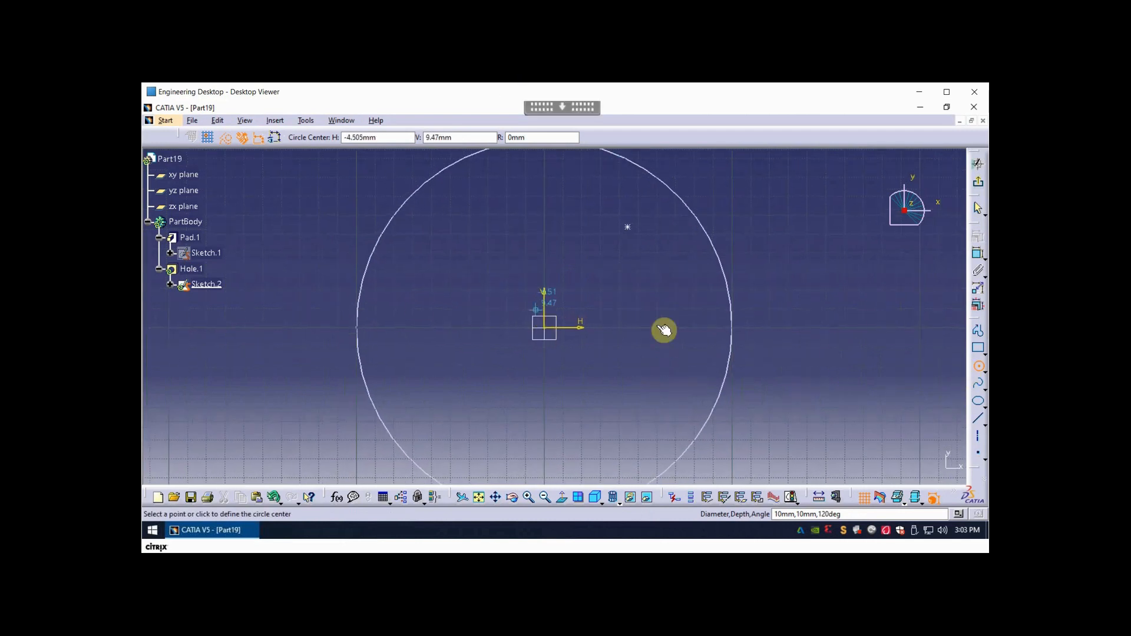
{"action": "mouse_move", "coordinate": [552, 318]}
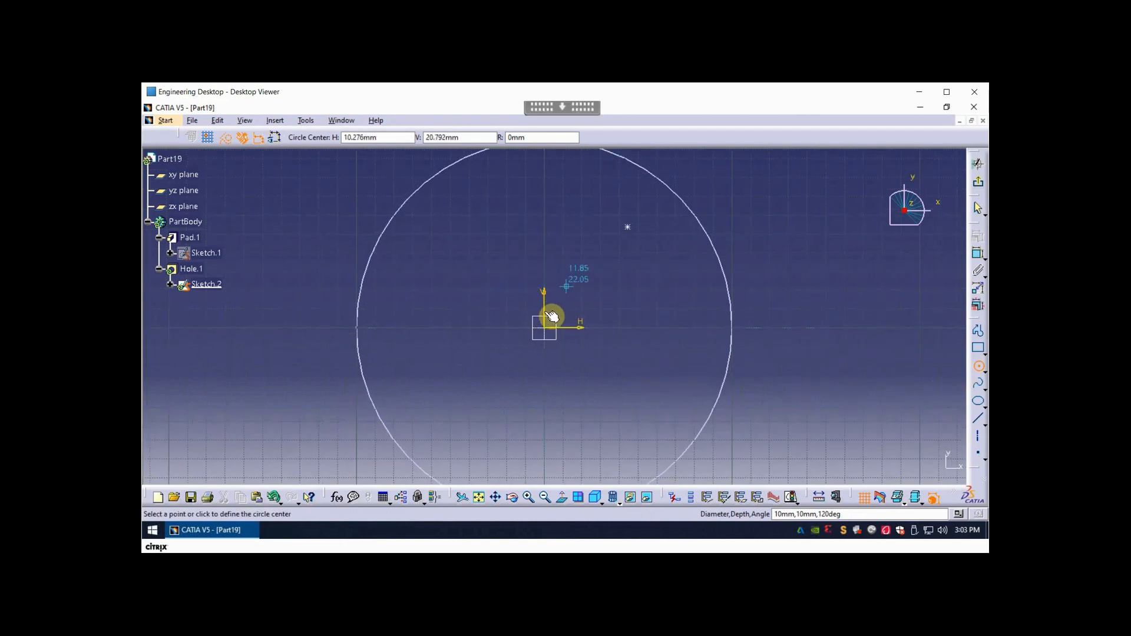
{"action": "mouse_move", "coordinate": [660, 250]}
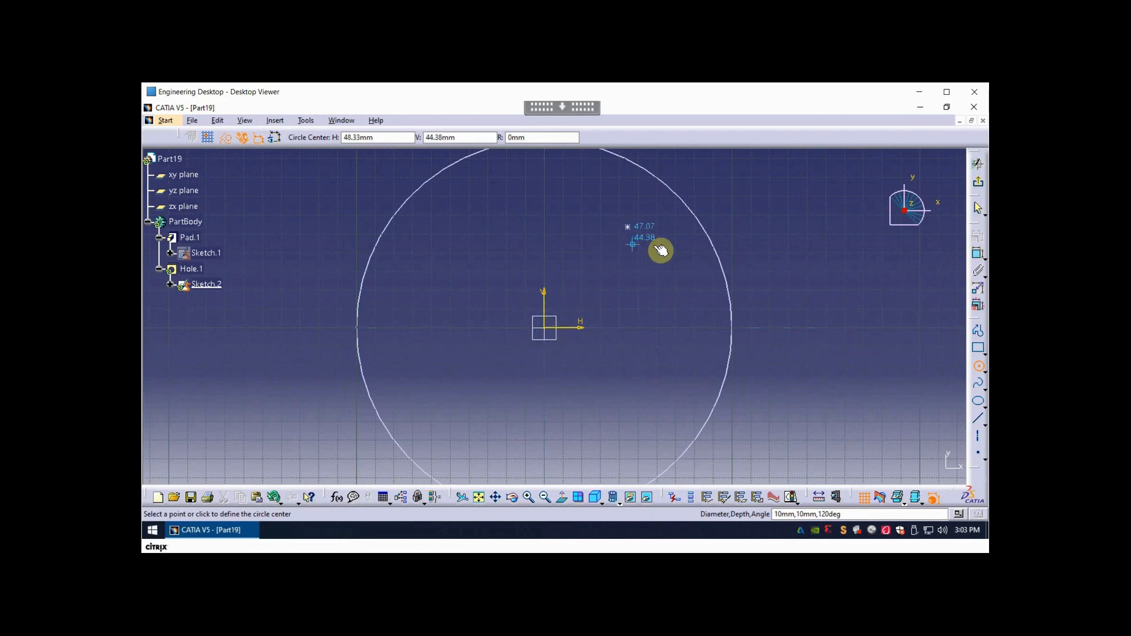
{"action": "left_click", "coordinate": [979, 383]}
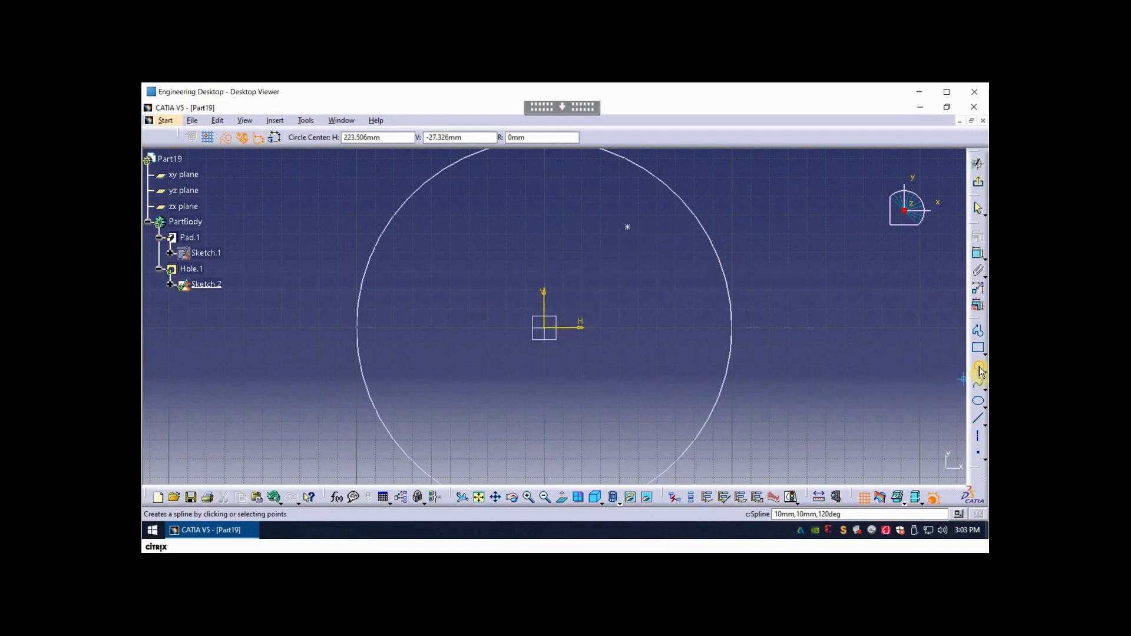
{"action": "left_click", "coordinate": [979, 365]}
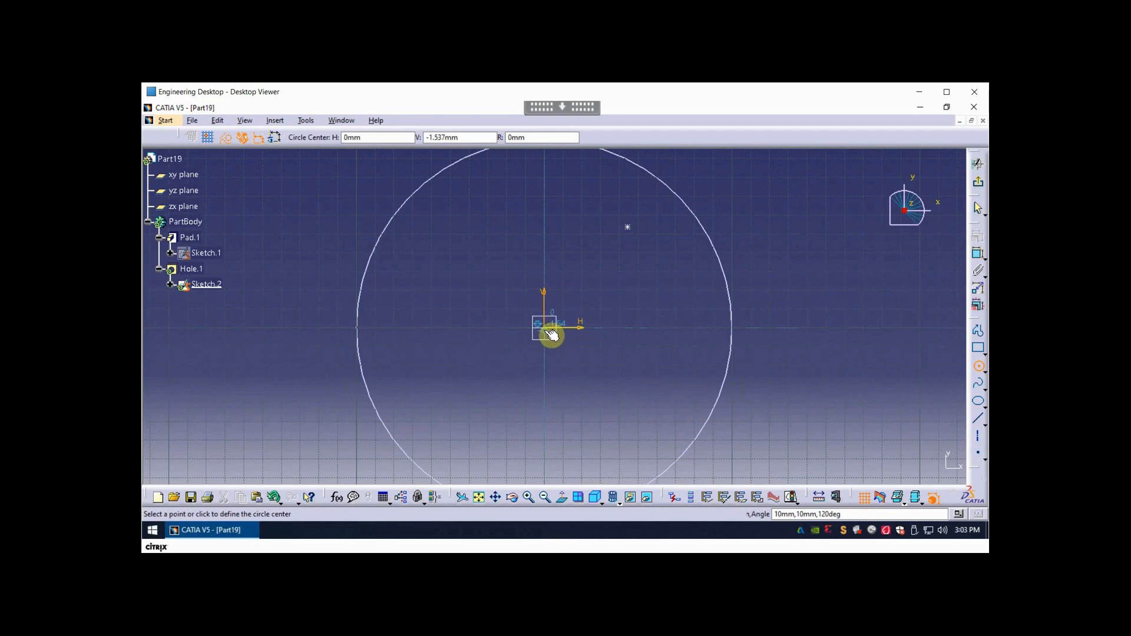
{"action": "left_click", "coordinate": [552, 323]}
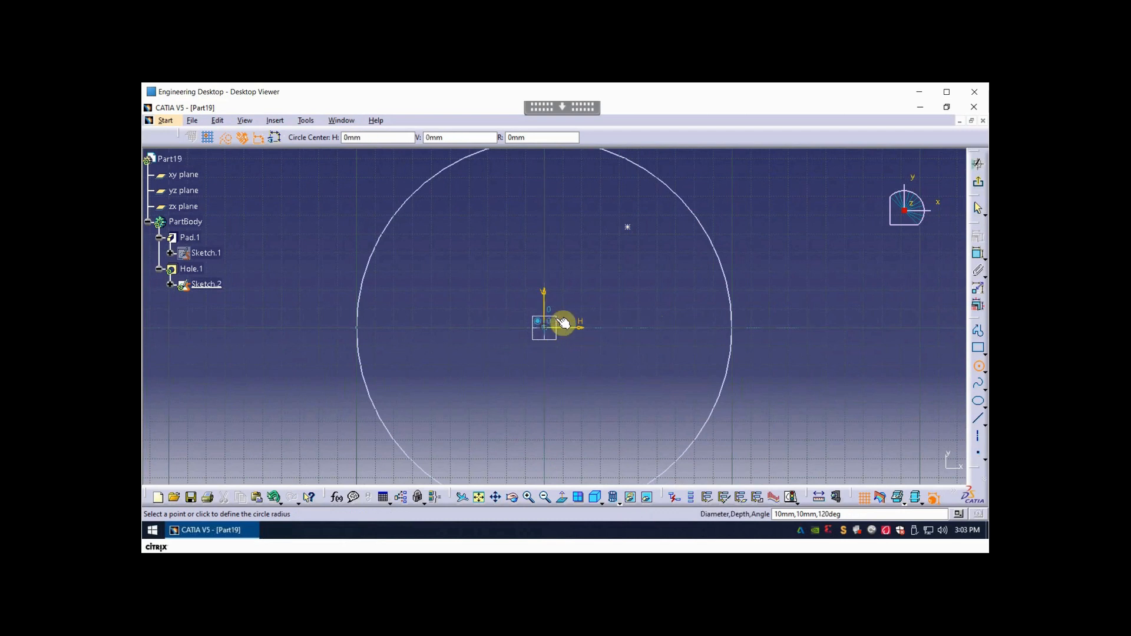
{"action": "mouse_move", "coordinate": [633, 239]}
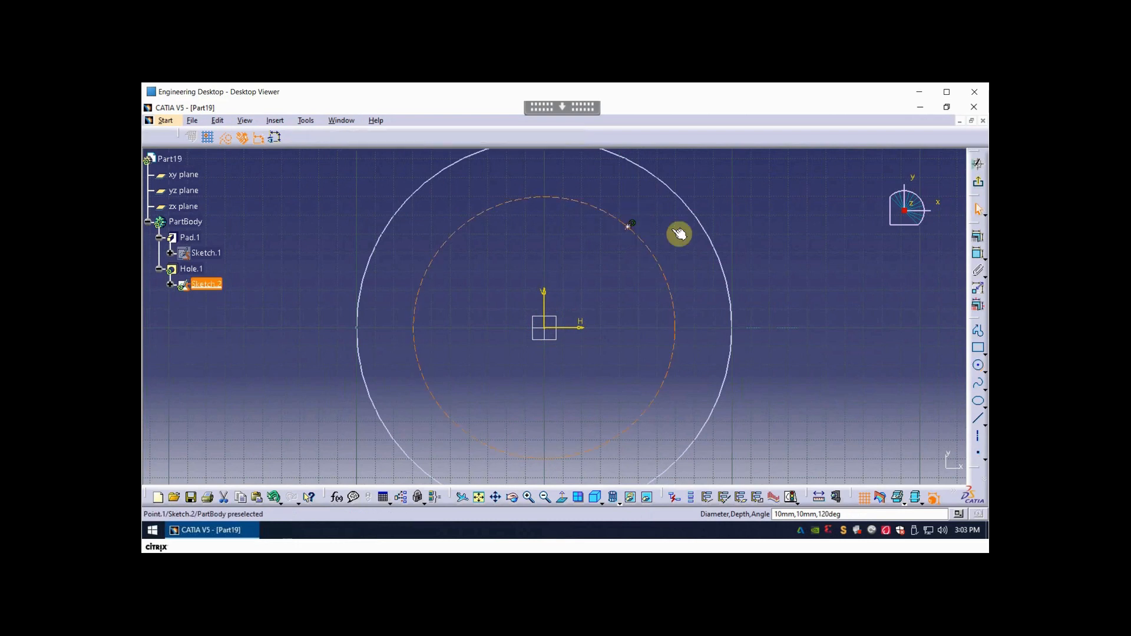
Add a diameter constraint to the bolt circle and set it to 125 mm.
{"action": "left_click", "coordinate": [827, 268]}
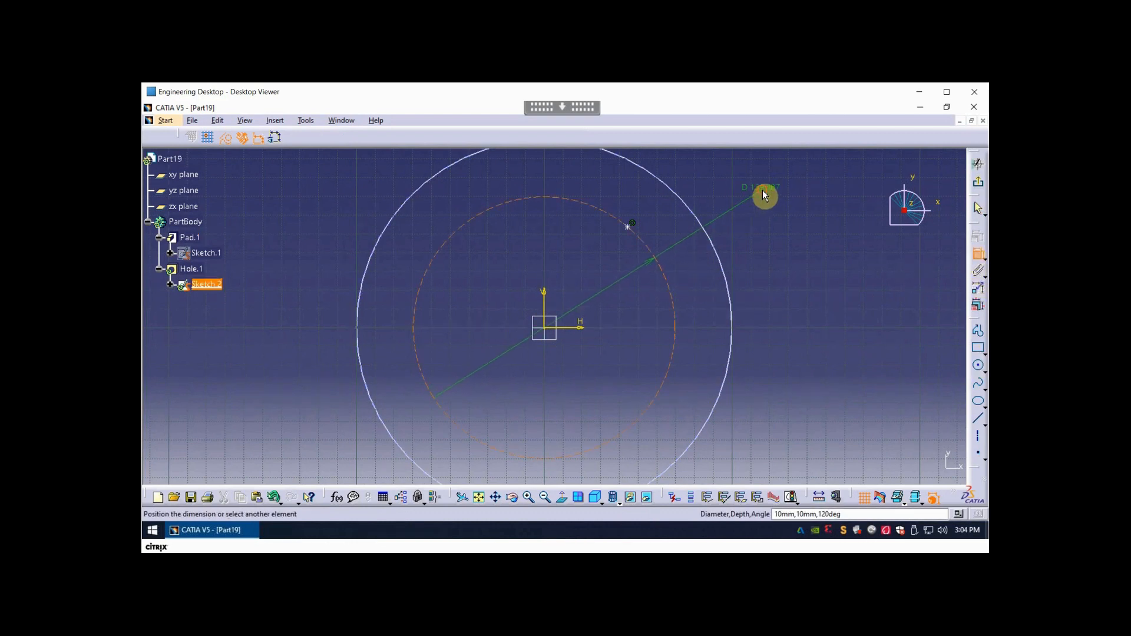
{"action": "left_click", "coordinate": [763, 187]}
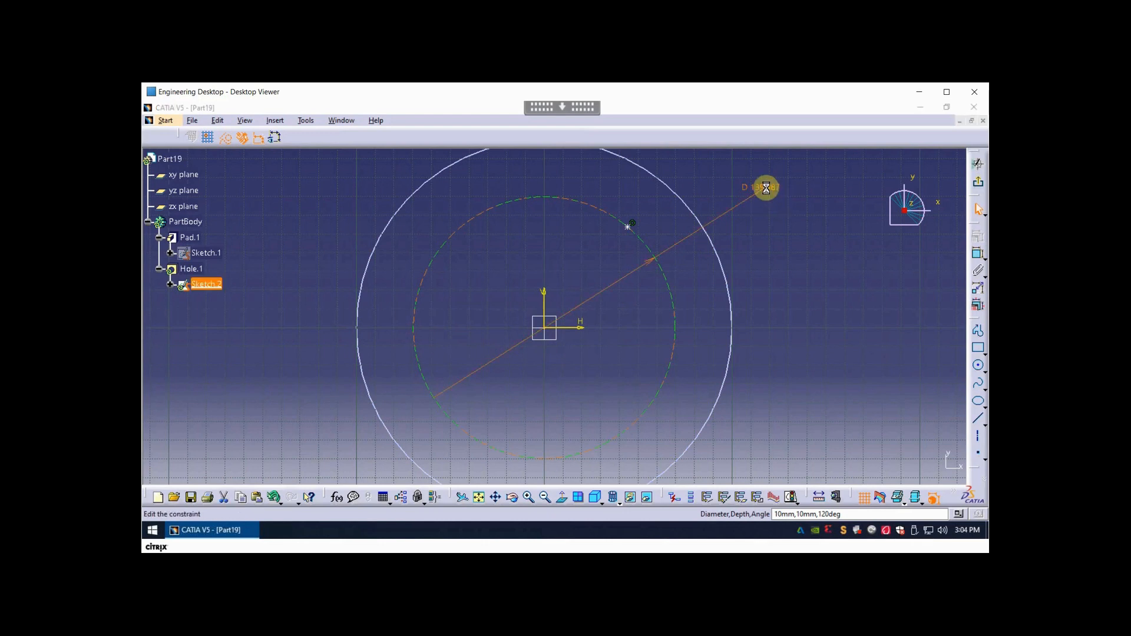
{"action": "double_click", "coordinate": [765, 187]}
{"action": "type", "text": "125"}
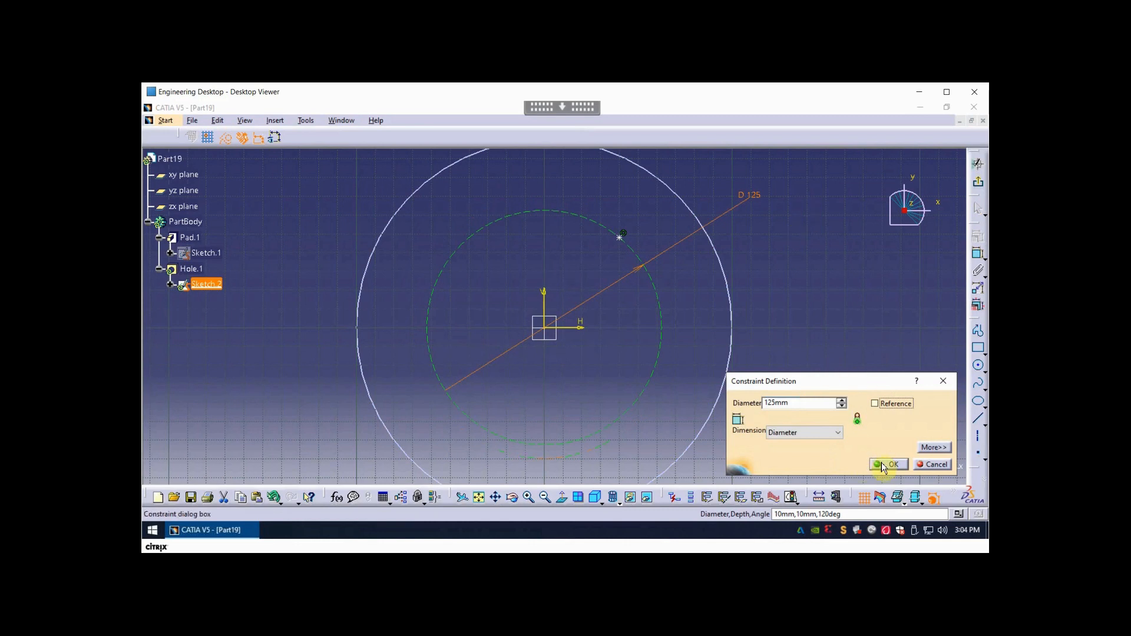
{"action": "left_click", "coordinate": [892, 463]}
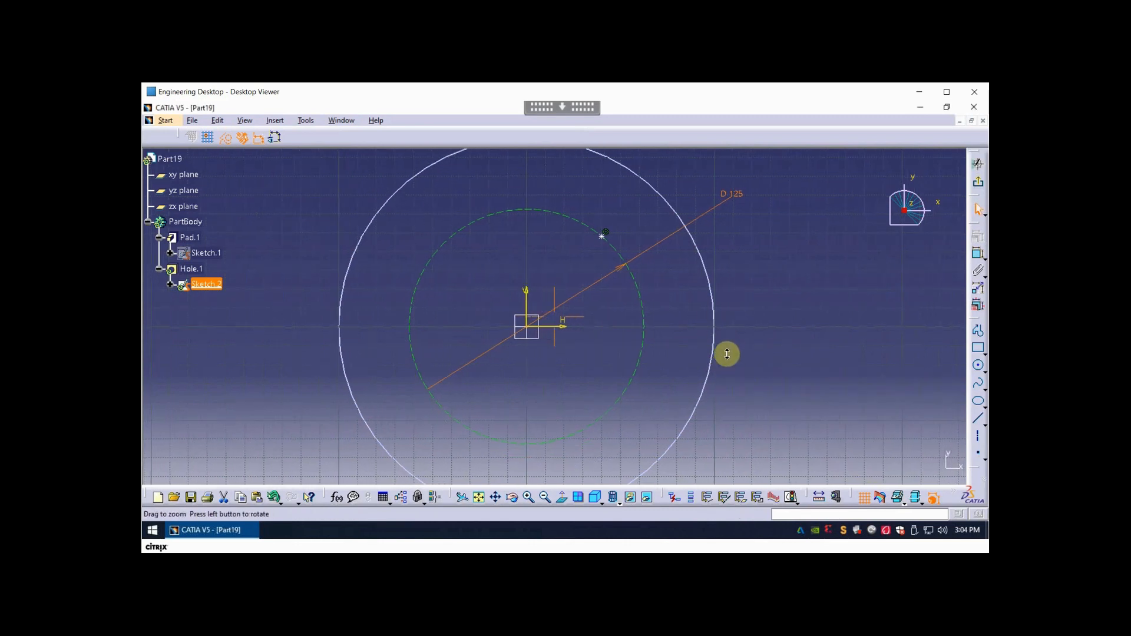
Draw a line from the sketch origin to the hole point on the 125 mm circle.
{"action": "left_click", "coordinate": [979, 421]}
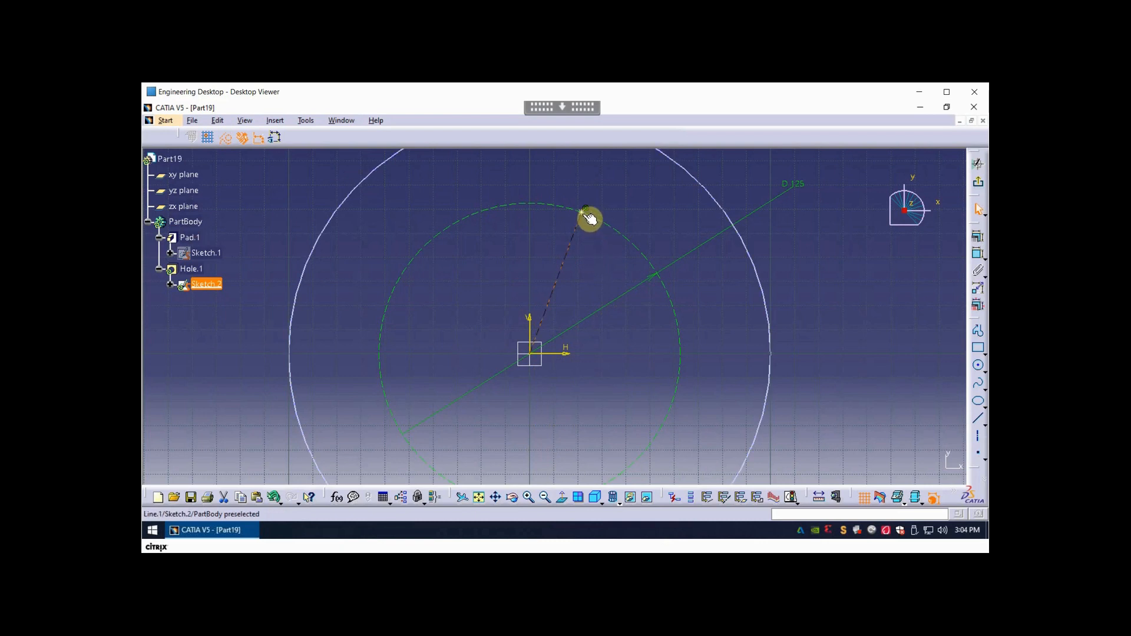
{"action": "mouse_move", "coordinate": [545, 287]}
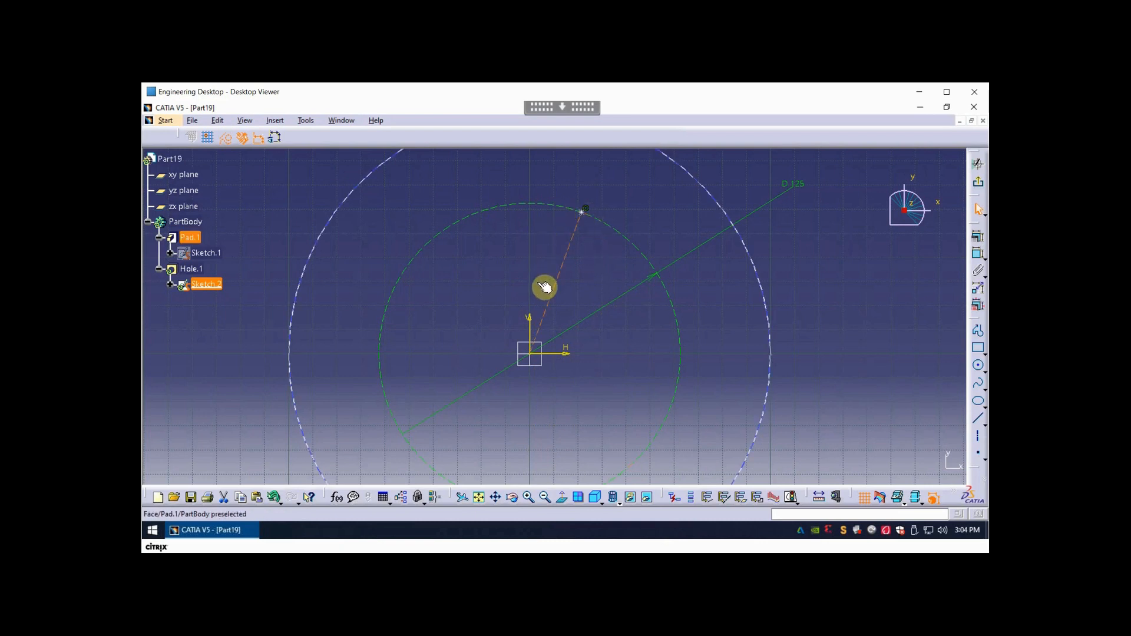
{"action": "mouse_move", "coordinate": [536, 310]}
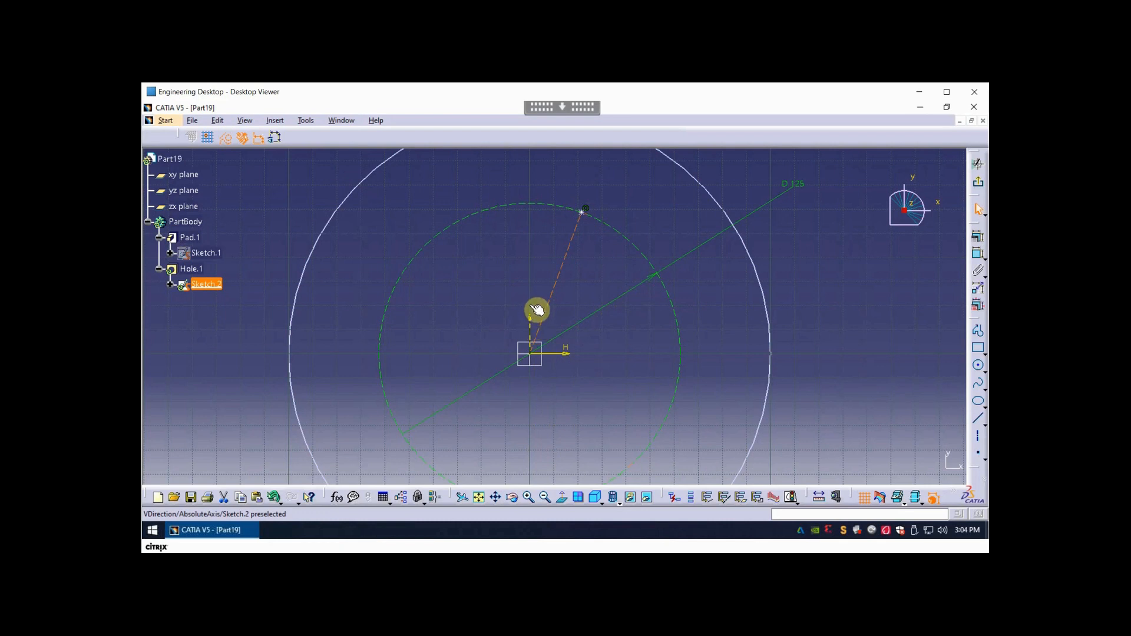
{"action": "mouse_move", "coordinate": [589, 217]}
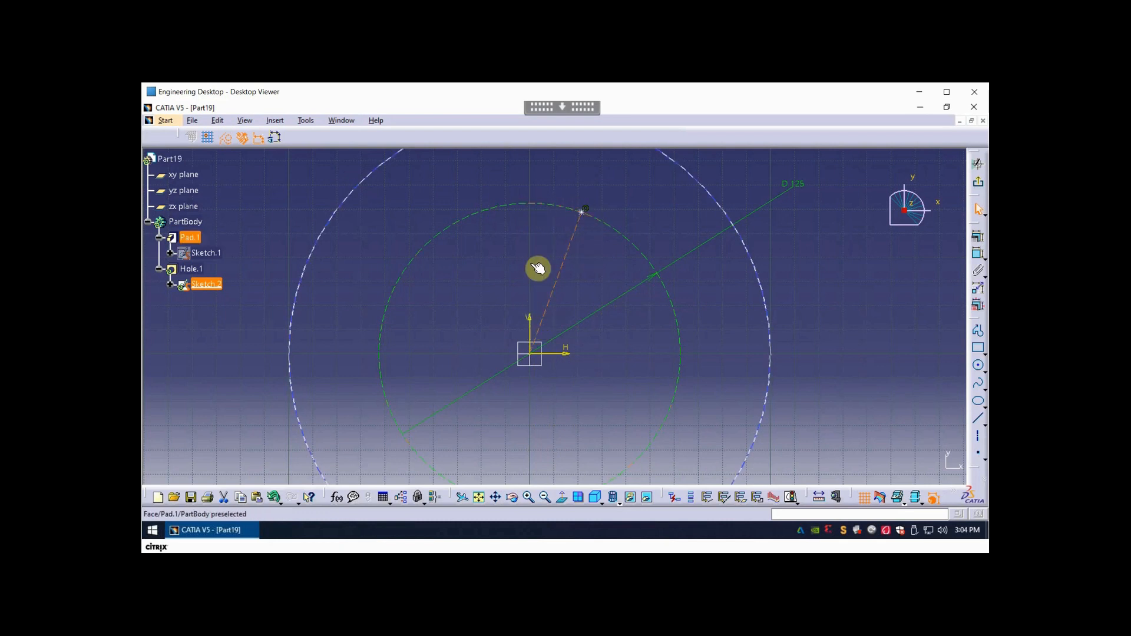
{"action": "mouse_move", "coordinate": [655, 358]}
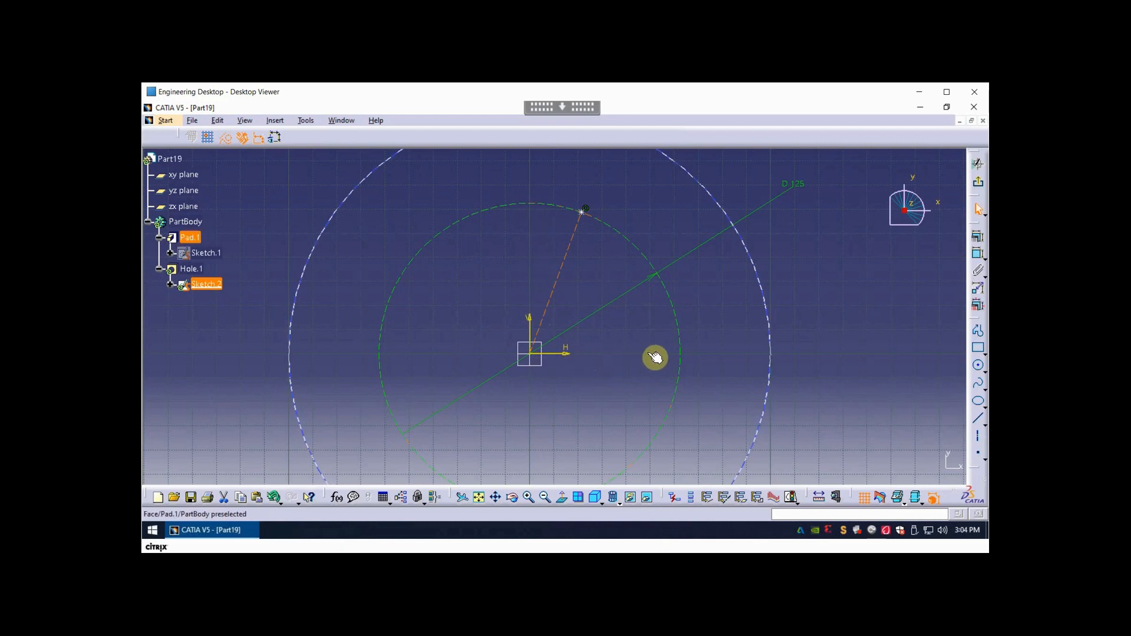
{"action": "mouse_move", "coordinate": [588, 218]}
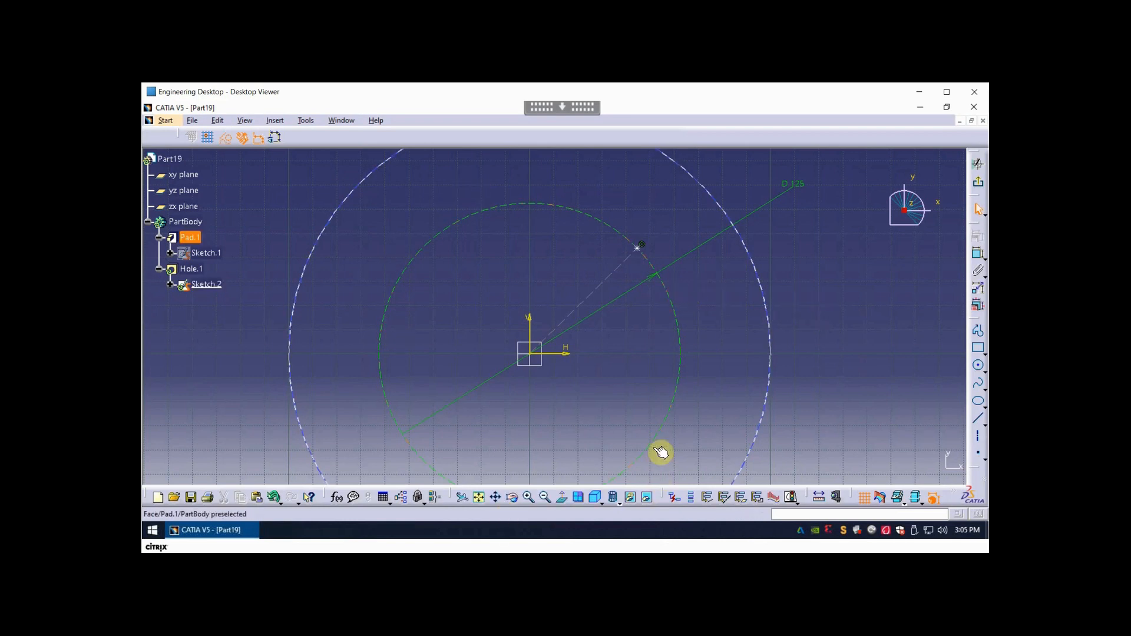
{"action": "mouse_move", "coordinate": [521, 229]}
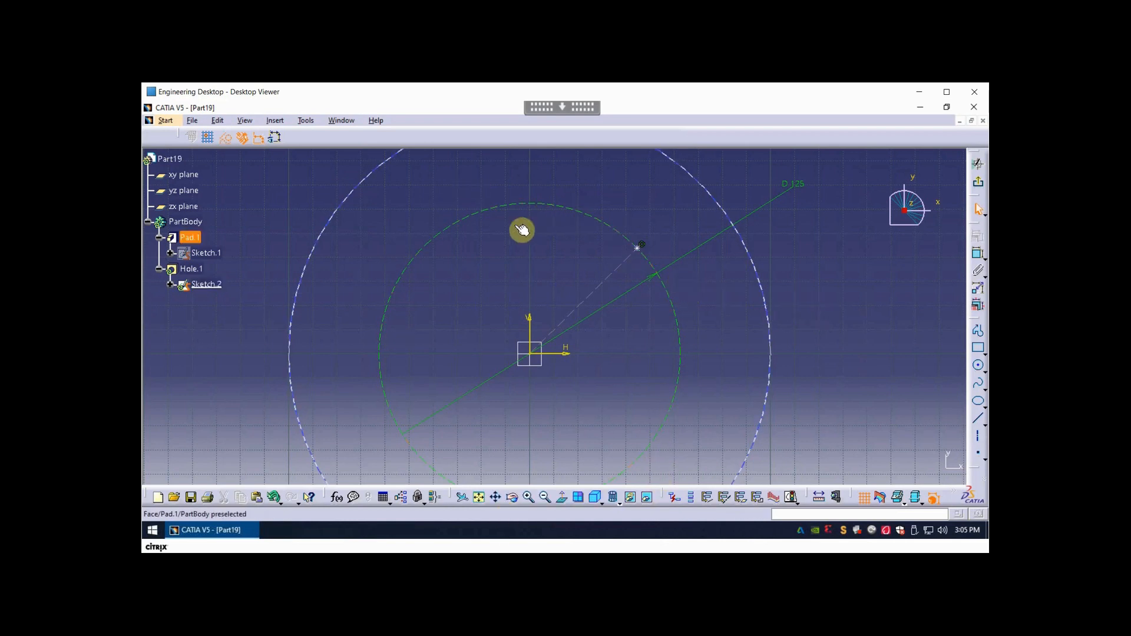
{"action": "mouse_move", "coordinate": [524, 224]}
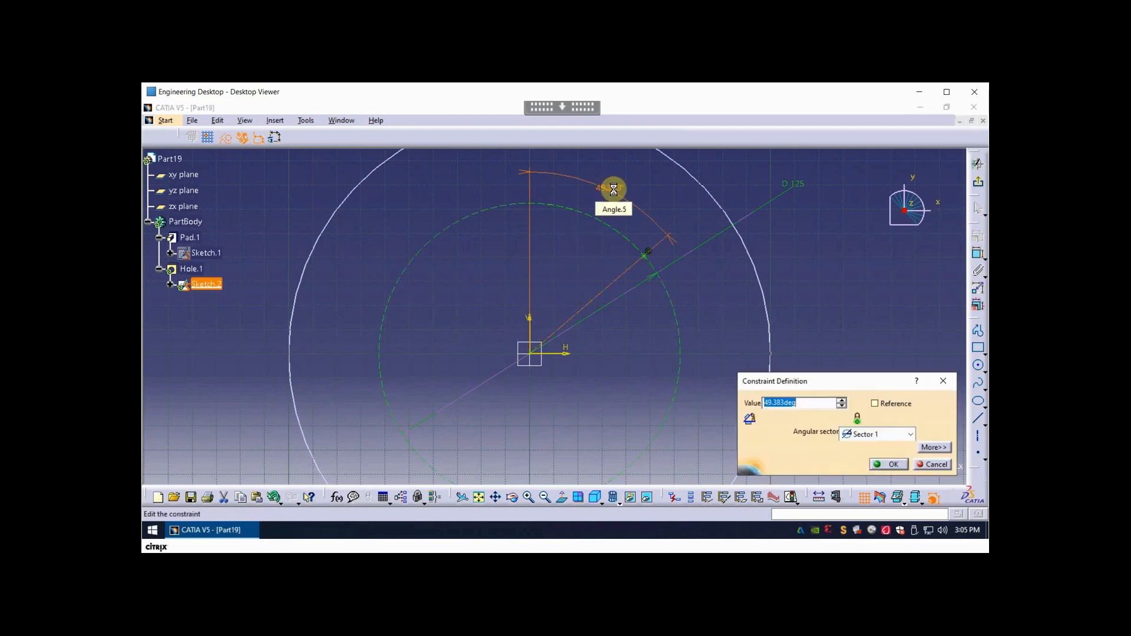
Set the radial line's angle constraint to 30° and exit the positioning sketch.
{"action": "type", "text": "30"}
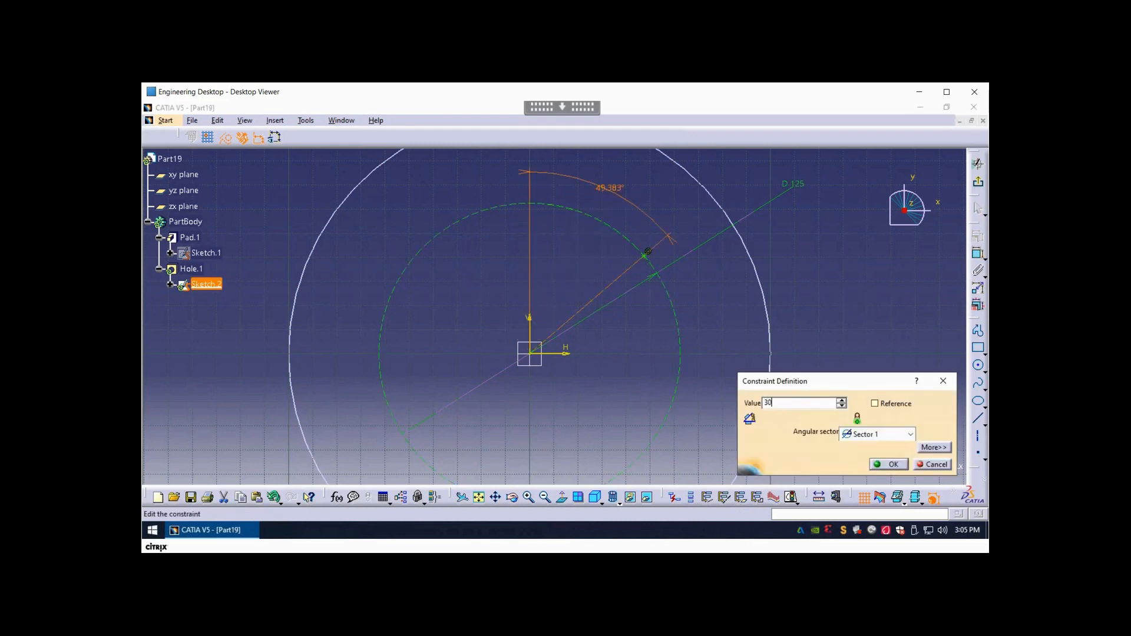
{"action": "left_click", "coordinate": [894, 463]}
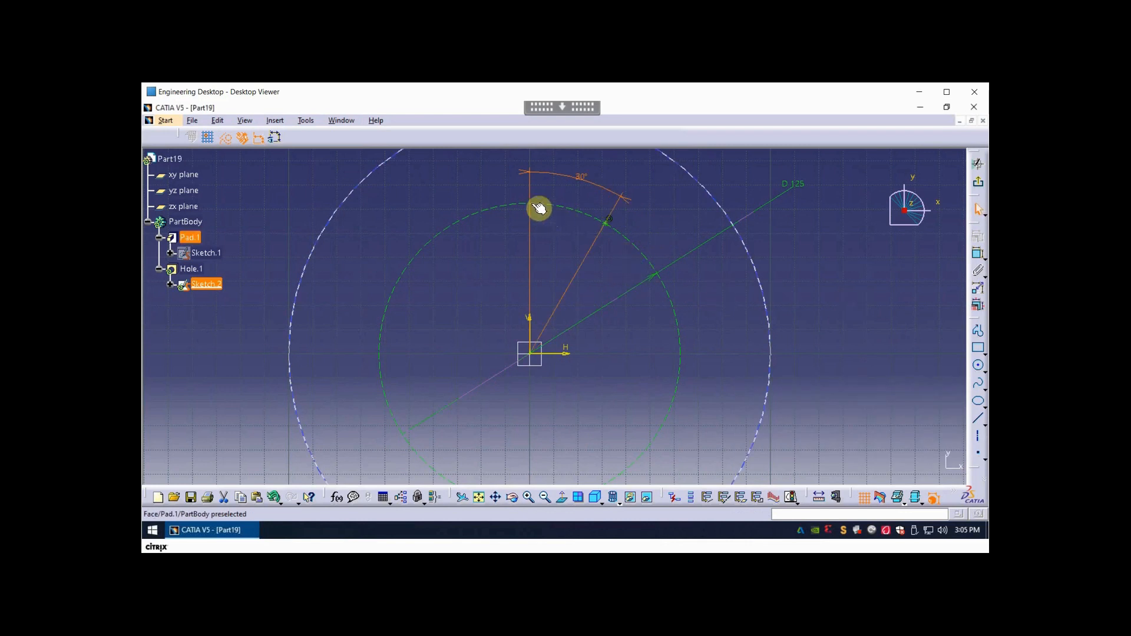
{"action": "left_click", "coordinate": [836, 293]}
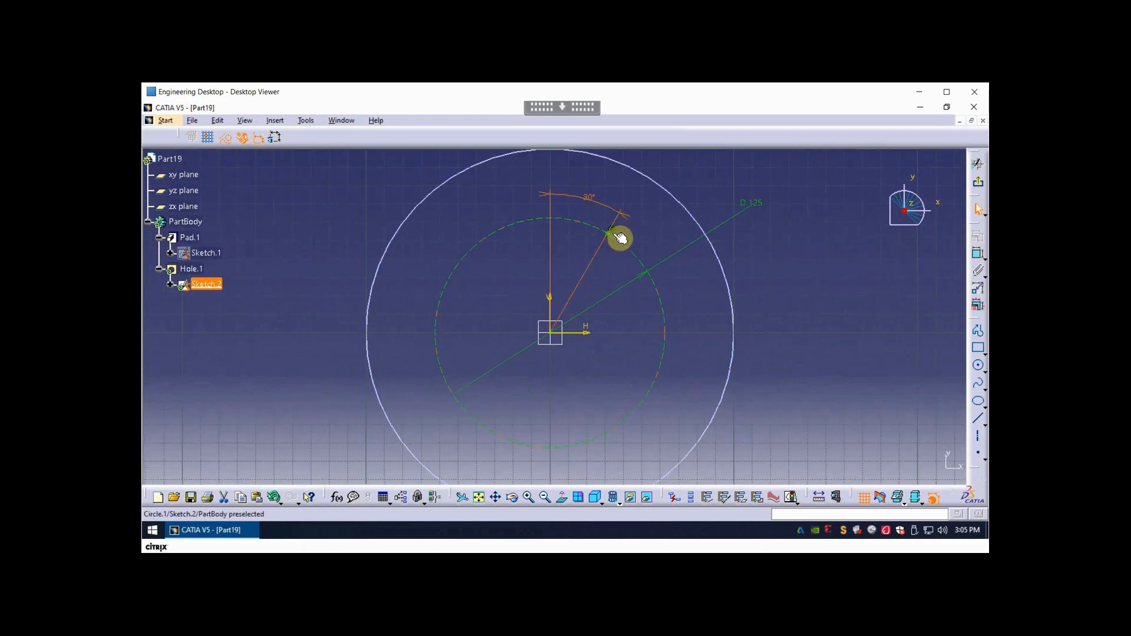
{"action": "mouse_move", "coordinate": [615, 241]}
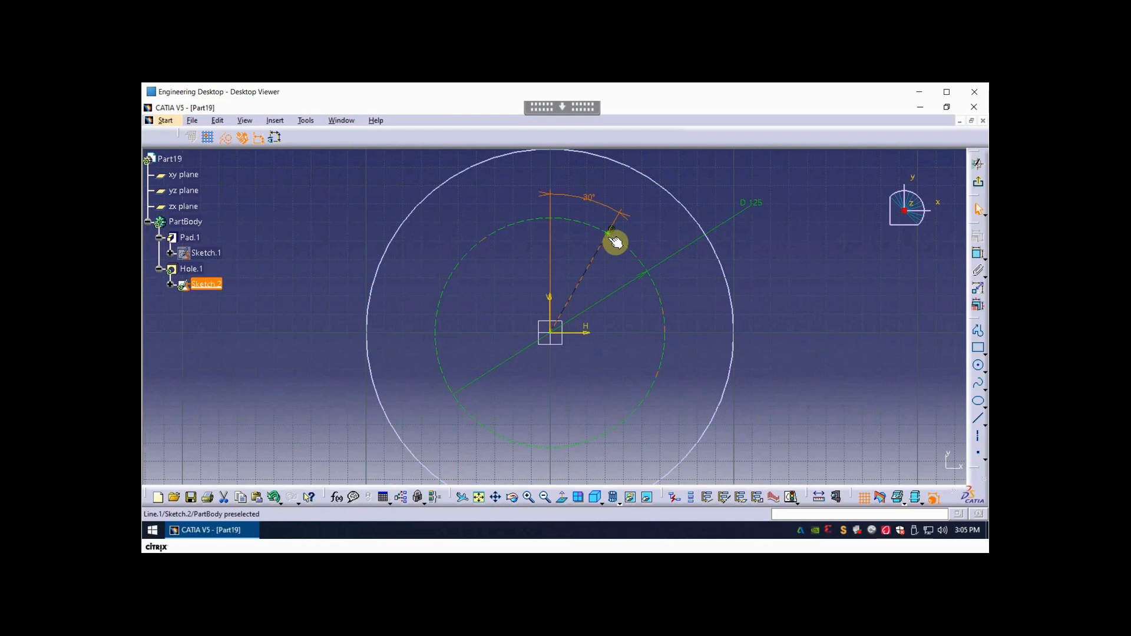
{"action": "mouse_move", "coordinate": [859, 274]}
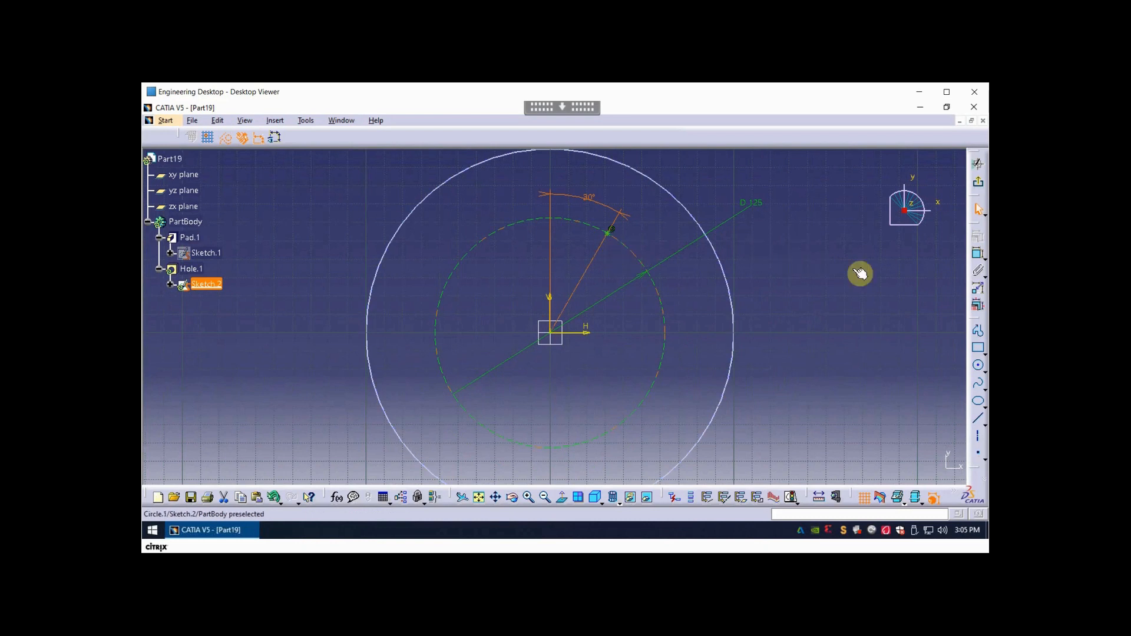
{"action": "mouse_move", "coordinate": [613, 238]}
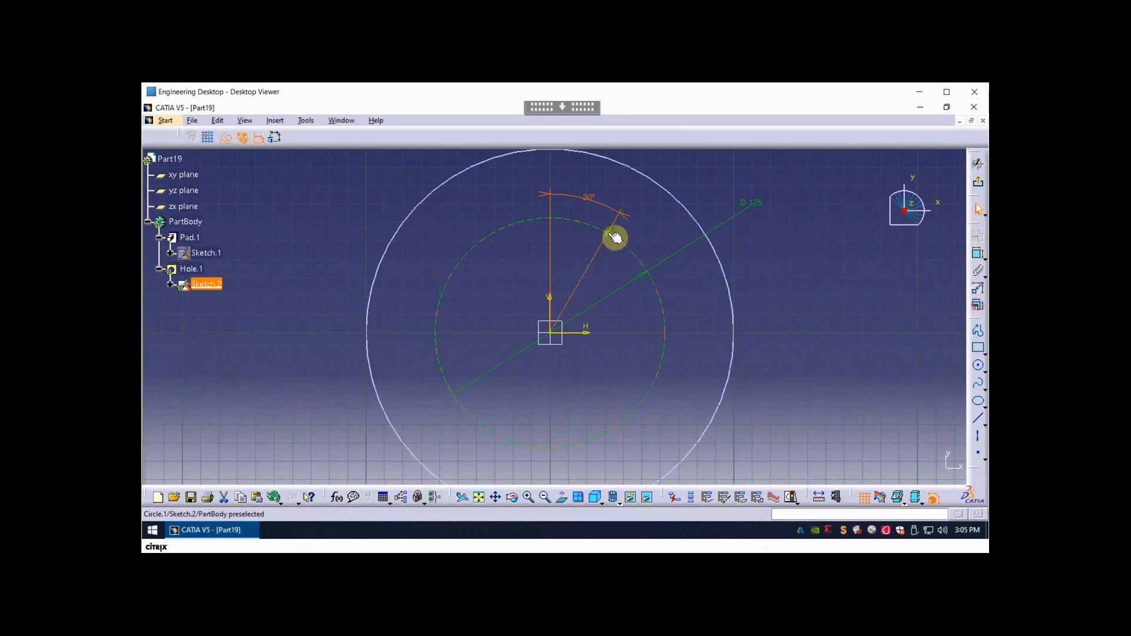
{"action": "mouse_move", "coordinate": [622, 238]}
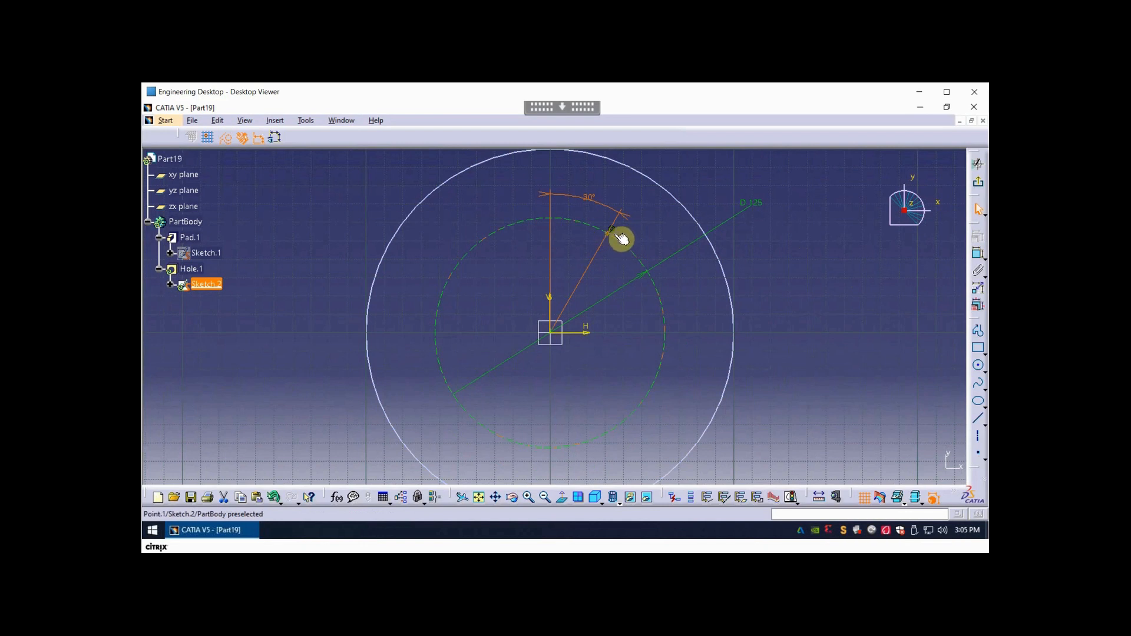
{"action": "mouse_move", "coordinate": [866, 289]}
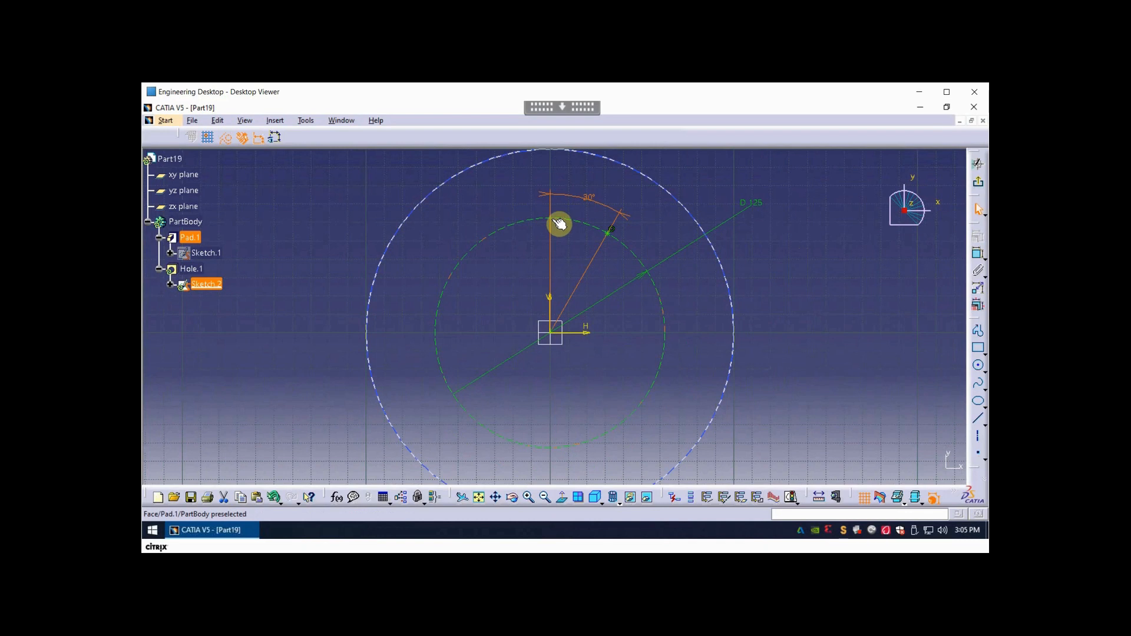
{"action": "mouse_move", "coordinate": [487, 241]}
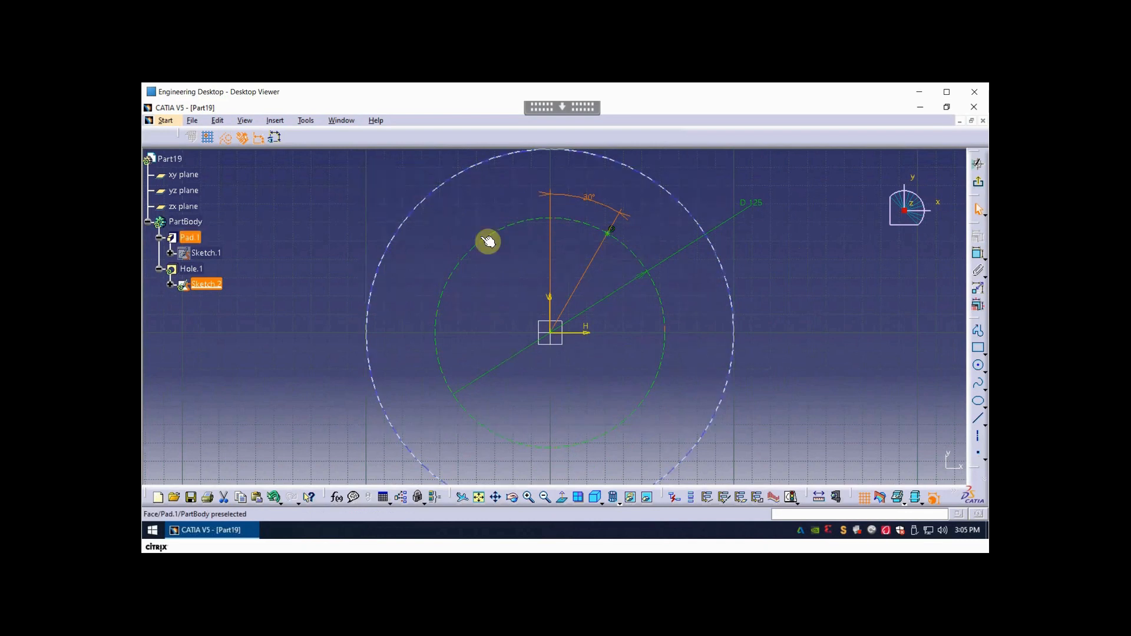
{"action": "mouse_move", "coordinate": [556, 222]}
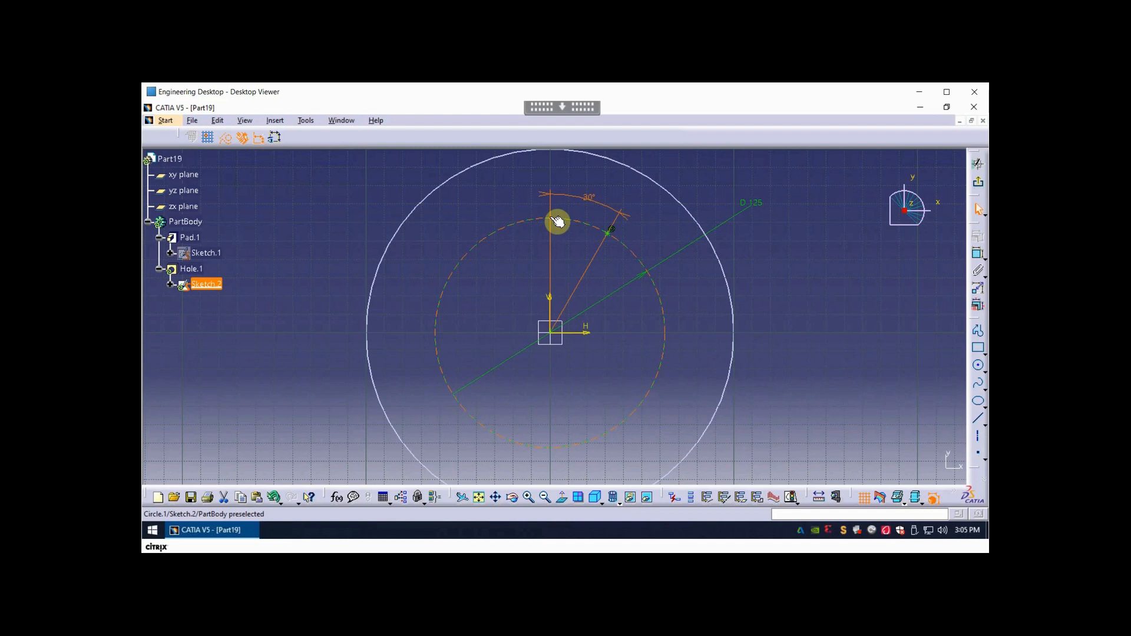
{"action": "mouse_move", "coordinate": [631, 245]}
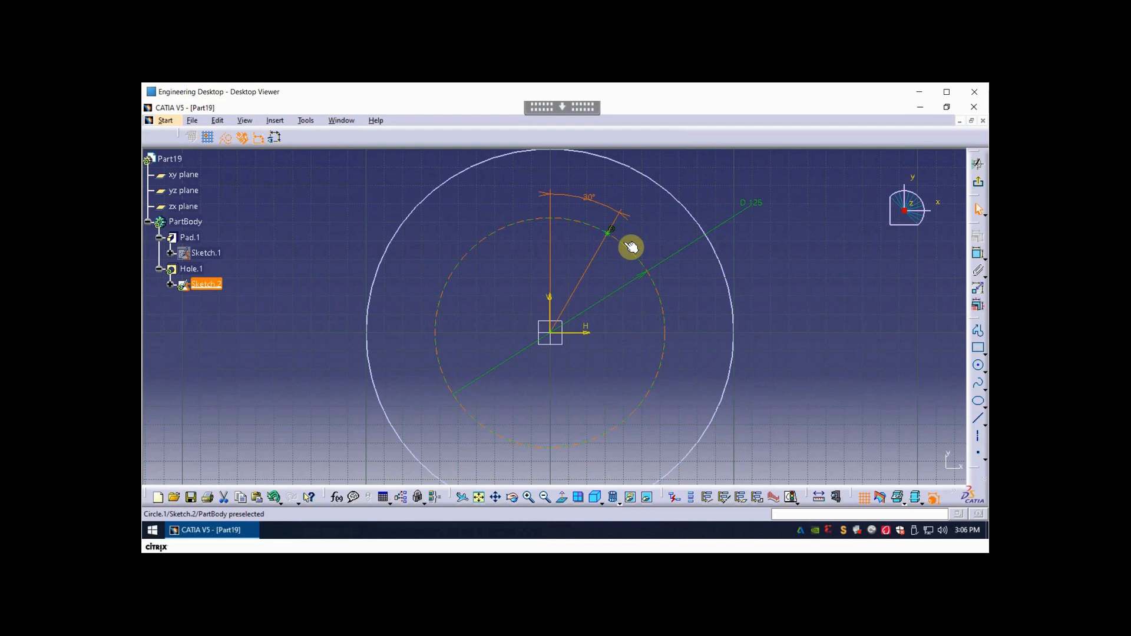
{"action": "mouse_move", "coordinate": [625, 248]}
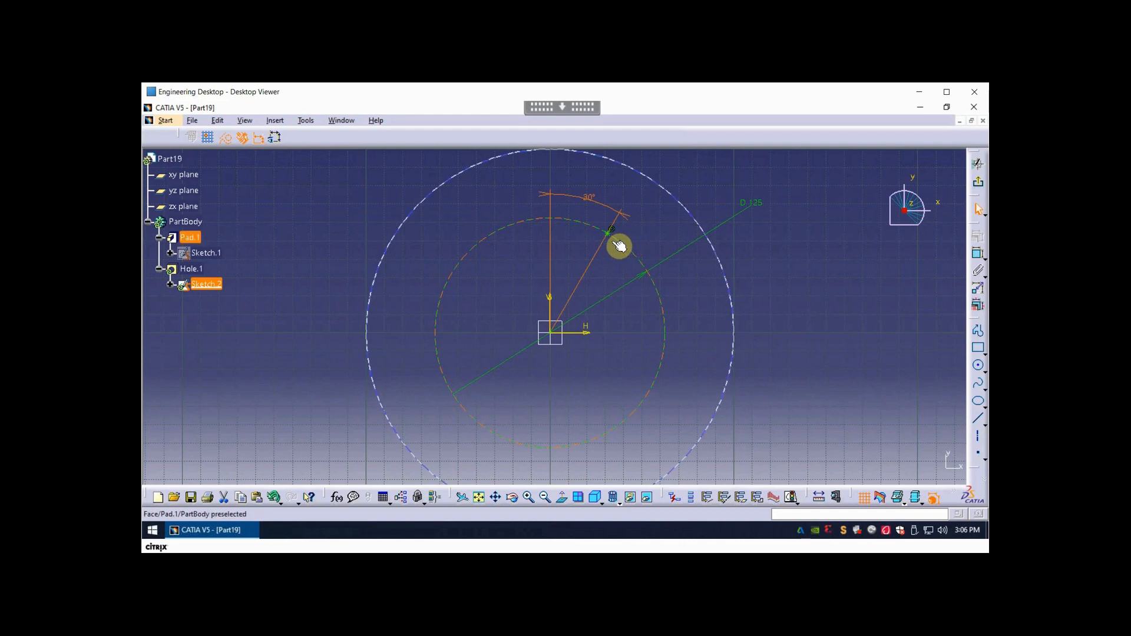
{"action": "mouse_move", "coordinate": [581, 202]}
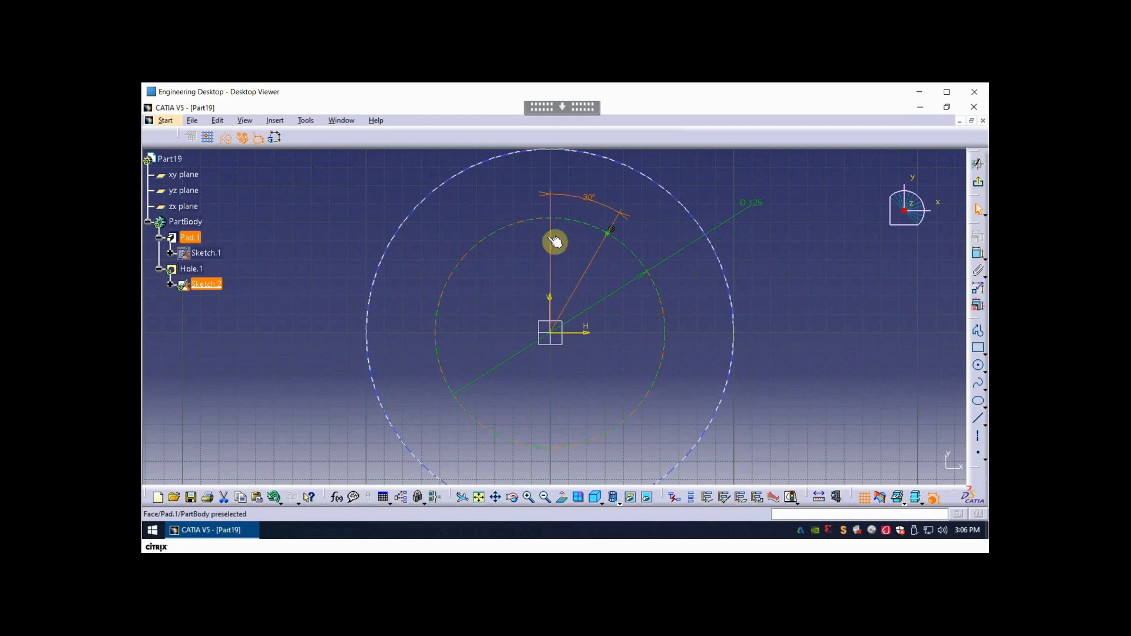
{"action": "mouse_move", "coordinate": [700, 259]}
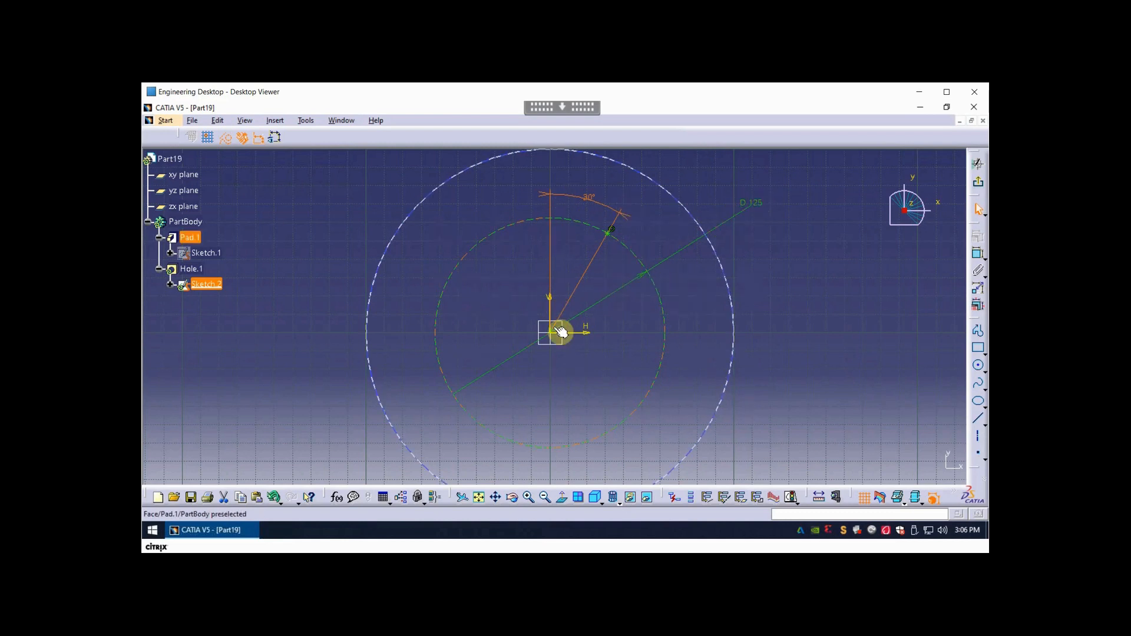
{"action": "mouse_move", "coordinate": [565, 169]}
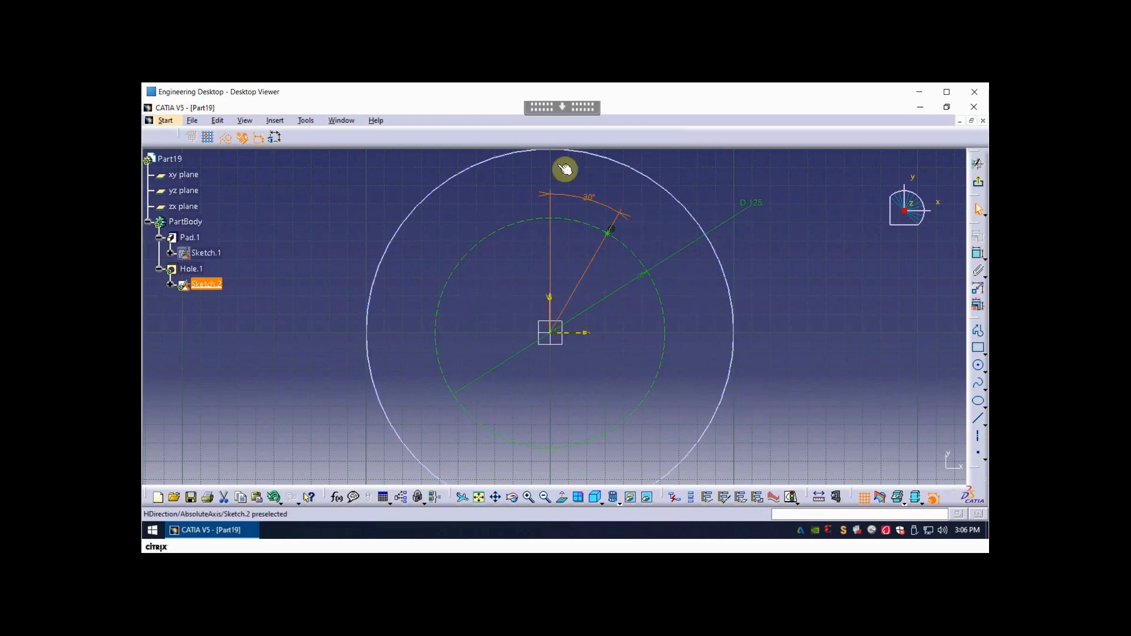
{"action": "mouse_move", "coordinate": [851, 219]}
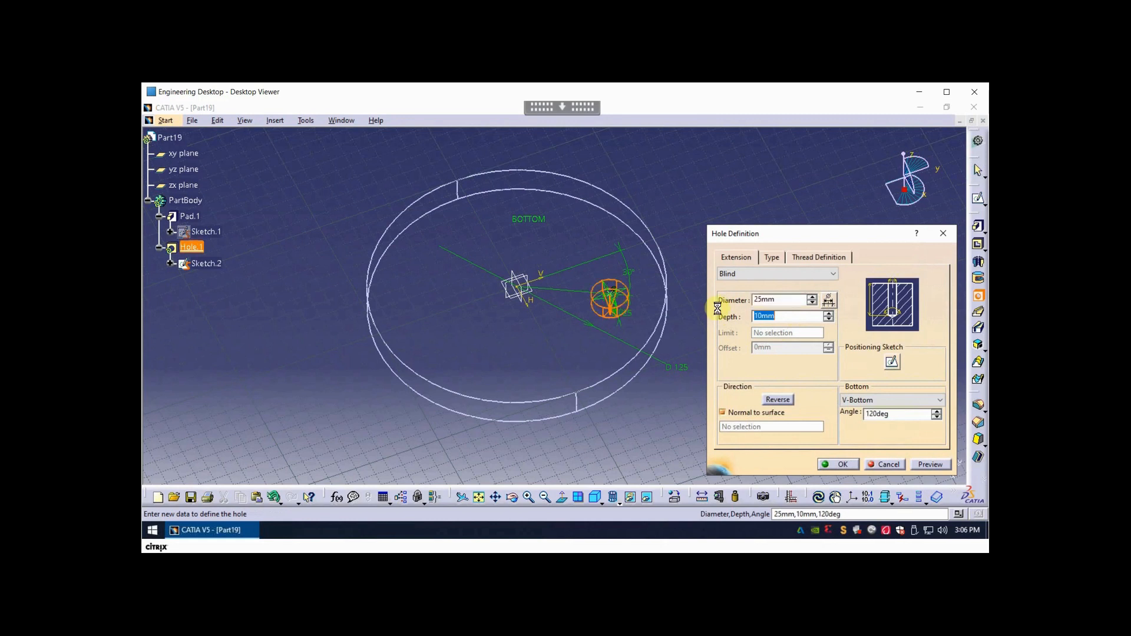
Change the 25 mm hole's extension from Blind to Up To Last and confirm.
{"action": "left_click", "coordinate": [831, 273]}
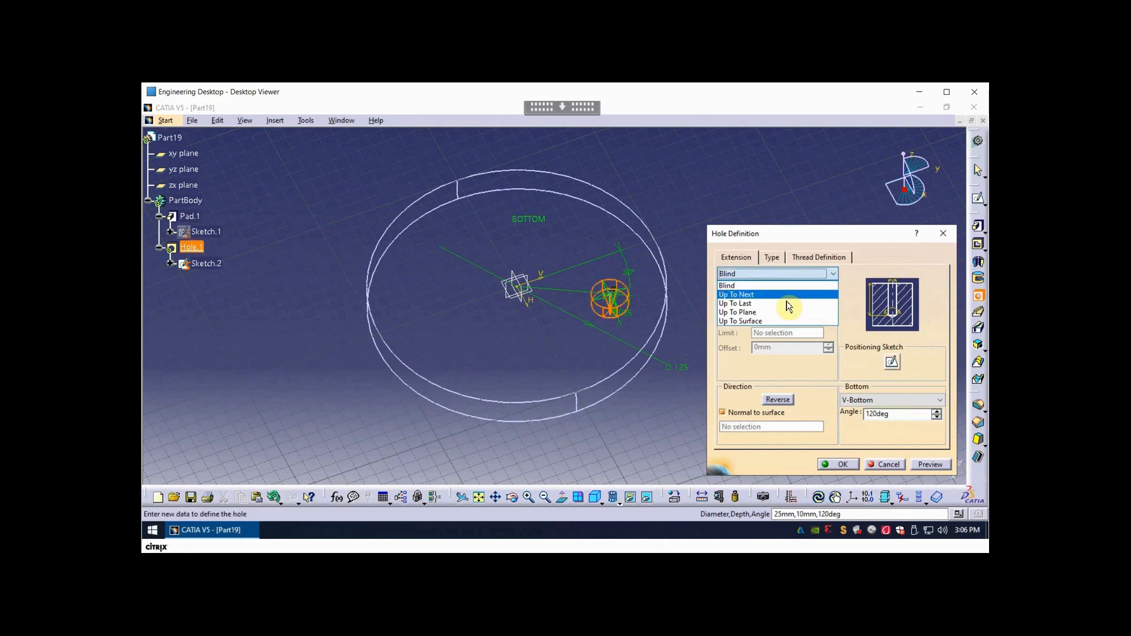
{"action": "left_click", "coordinate": [735, 303]}
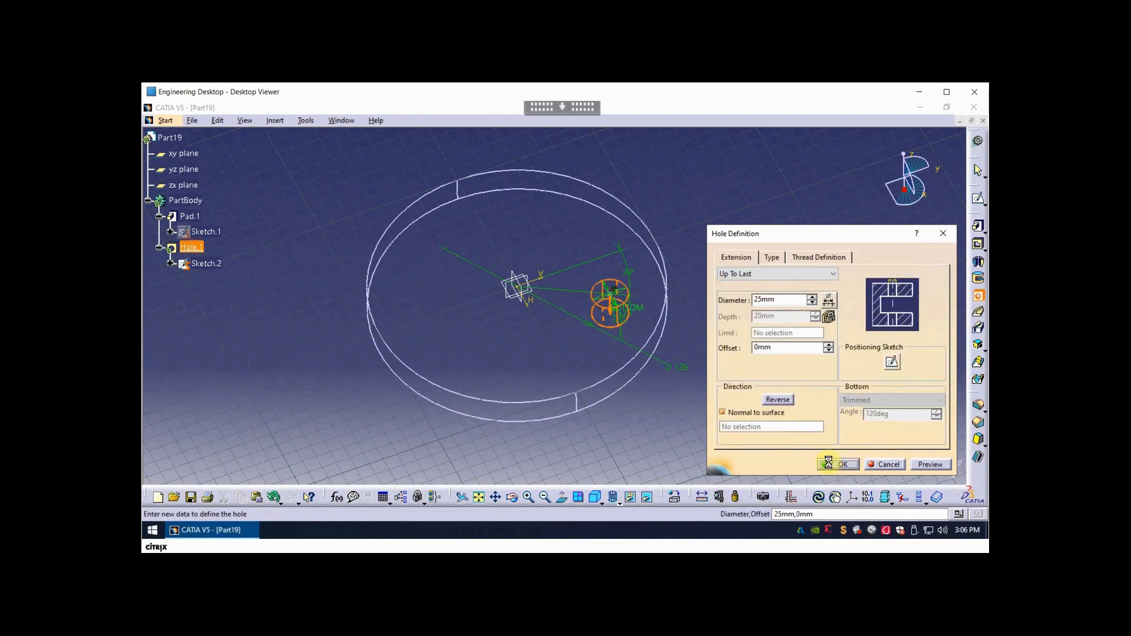
{"action": "left_click", "coordinate": [844, 464]}
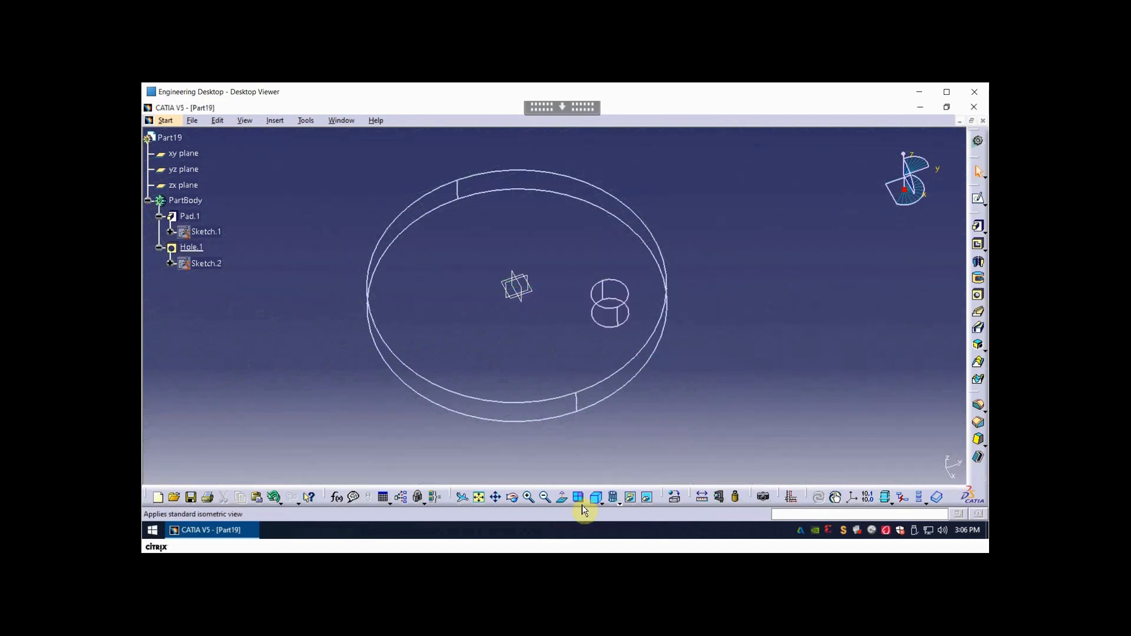
{"action": "mouse_move", "coordinate": [629, 497]}
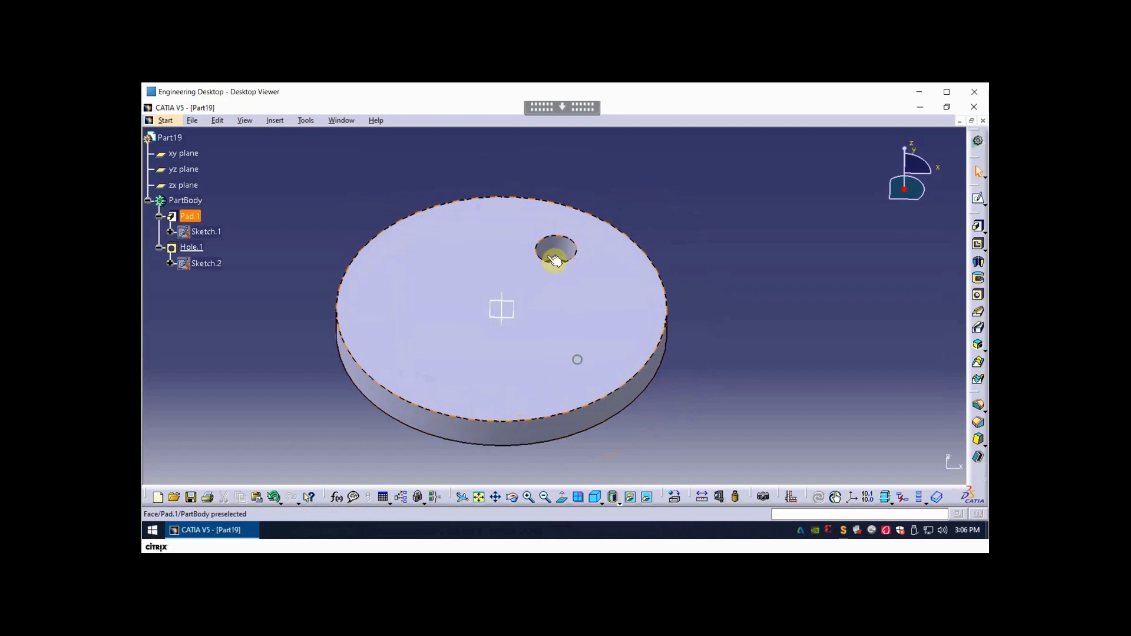
Select Hole.1 in the specification tree.
{"action": "left_click", "coordinate": [191, 247]}
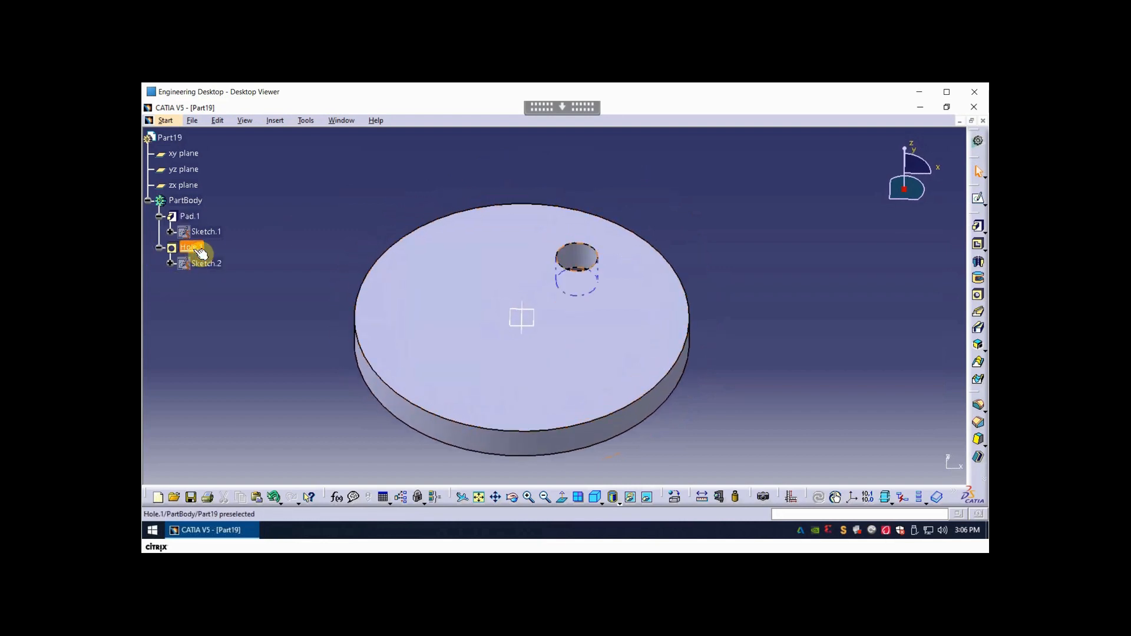
{"action": "left_click", "coordinate": [190, 246]}
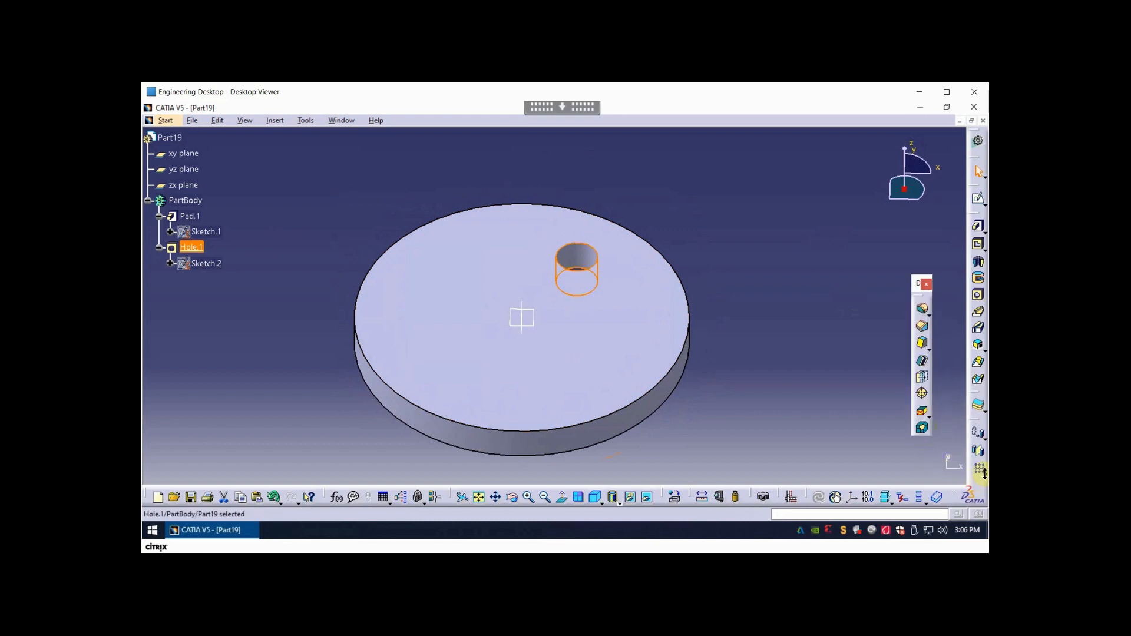
{"action": "mouse_move", "coordinate": [978, 428]}
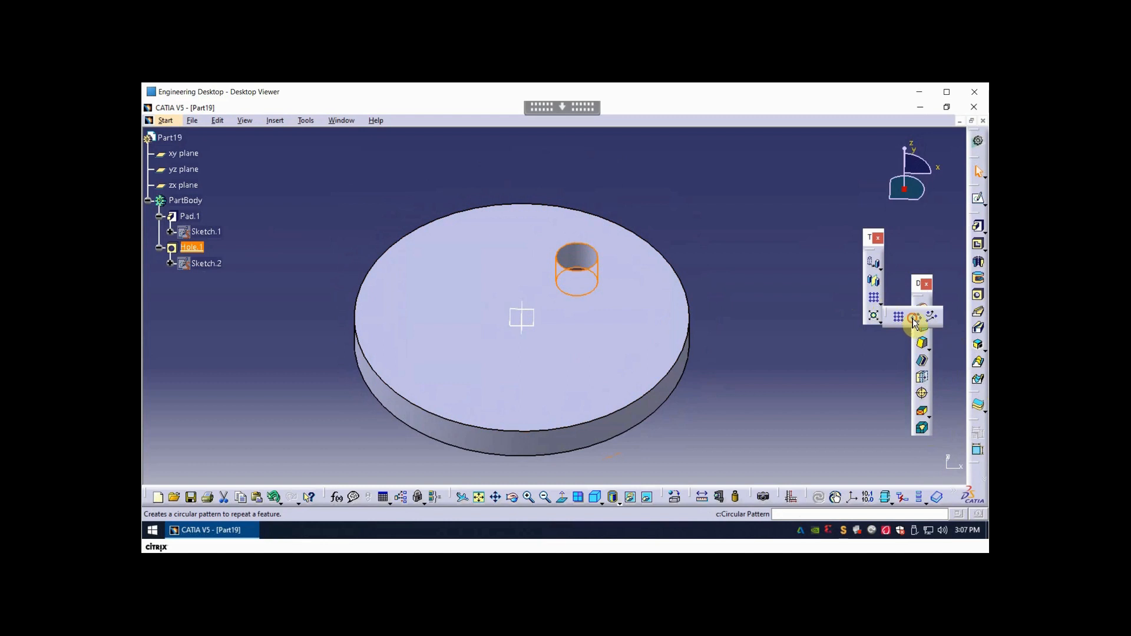
Create a Circular Pattern with Complete crown parameters and 6 instances.
{"action": "left_click", "coordinate": [914, 317]}
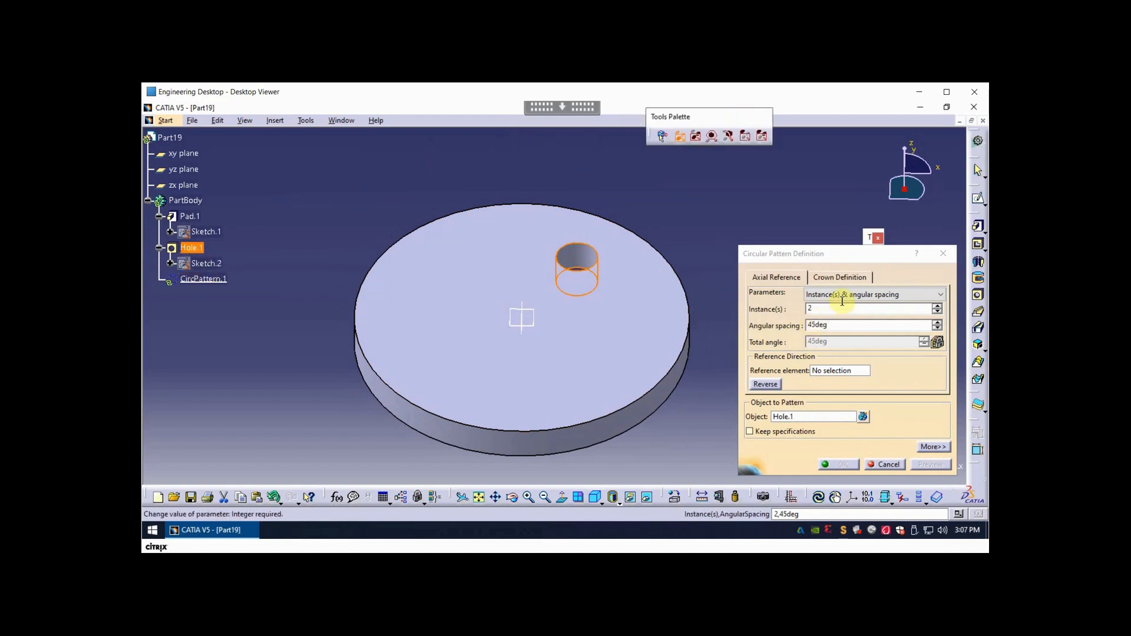
{"action": "left_click", "coordinate": [938, 294]}
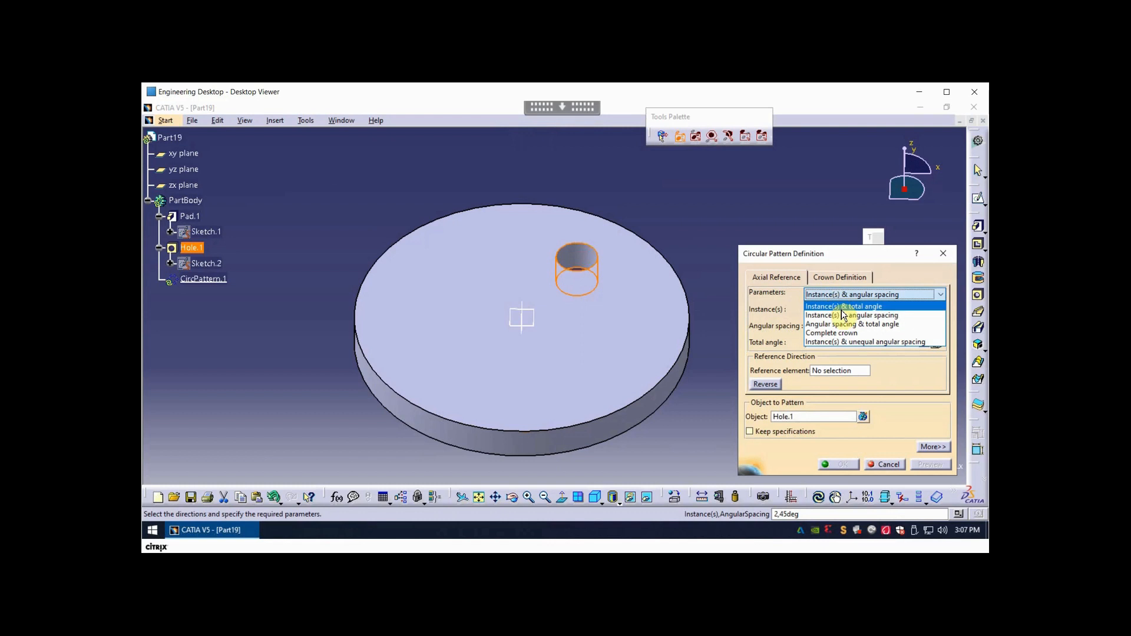
{"action": "left_click", "coordinate": [832, 333]}
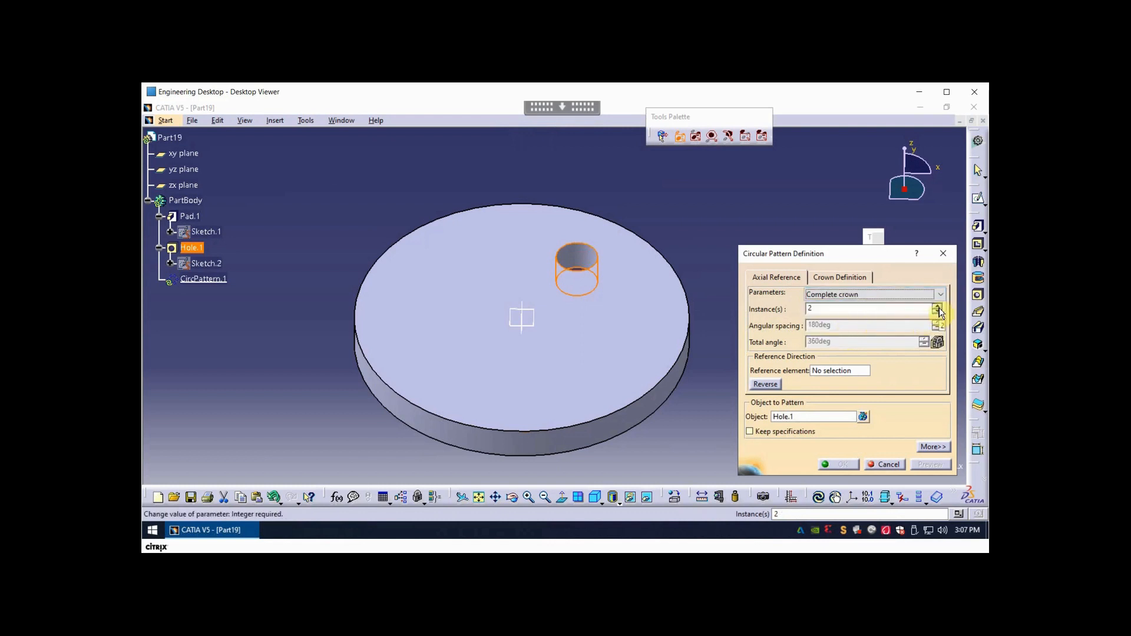
{"action": "left_click", "coordinate": [938, 305]}
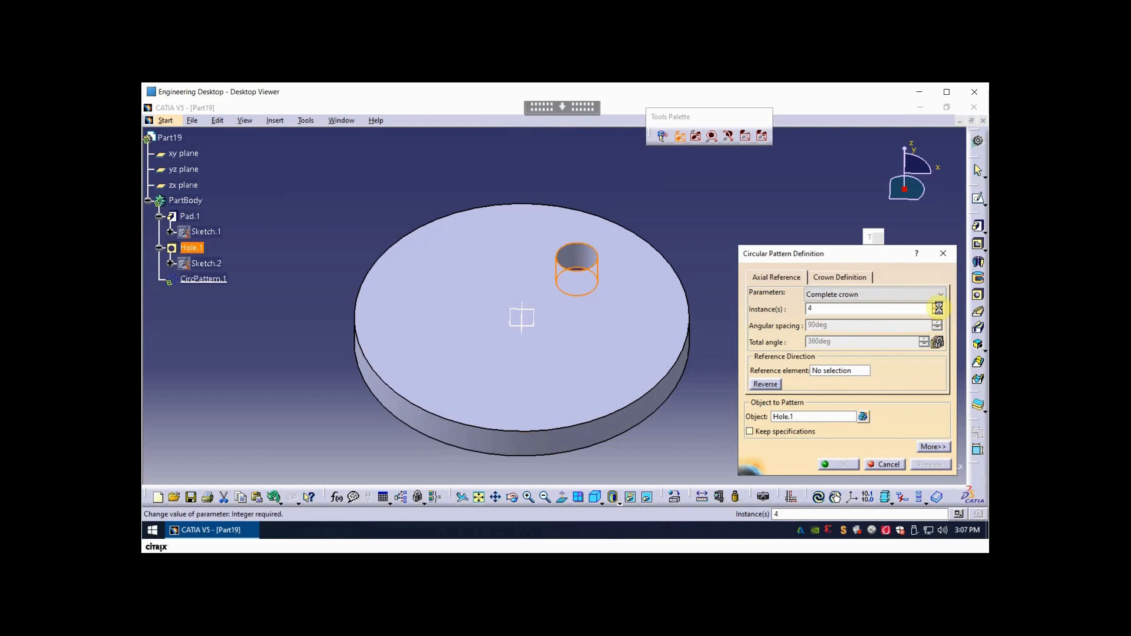
{"action": "left_click", "coordinate": [937, 306]}
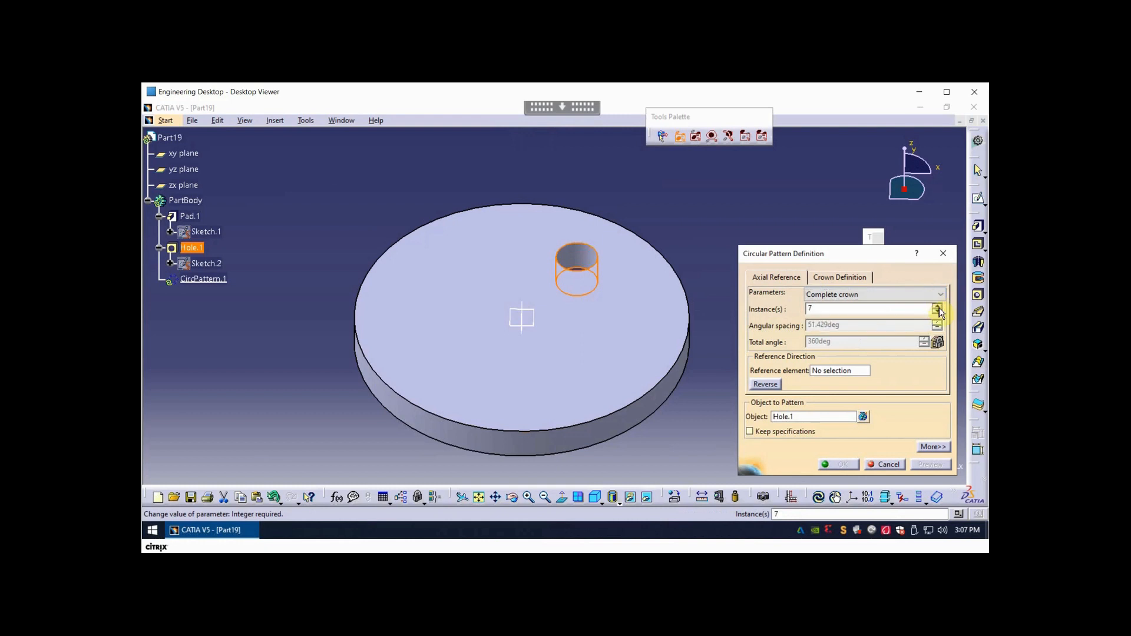
{"action": "left_click", "coordinate": [938, 312]}
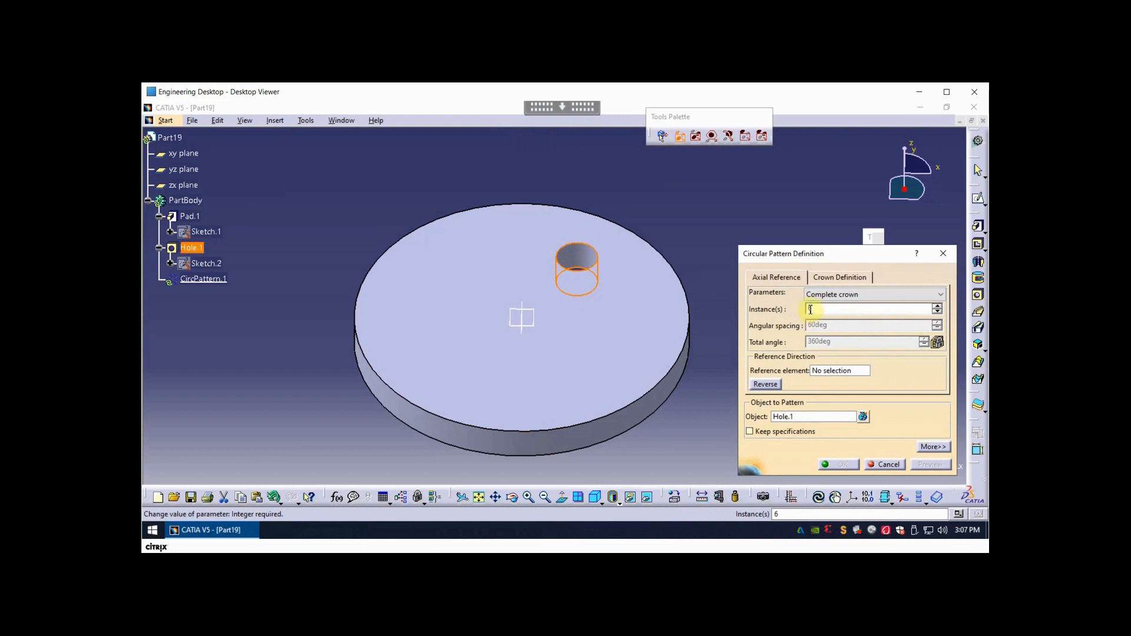
{"action": "type", "text": "6"}
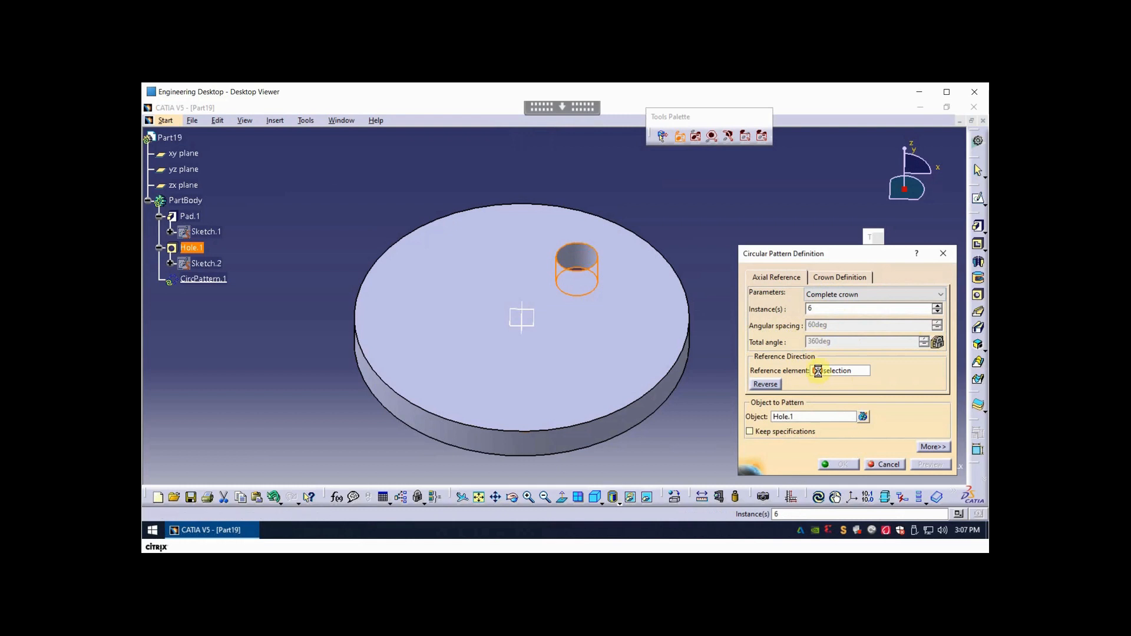
{"action": "mouse_move", "coordinate": [469, 424]}
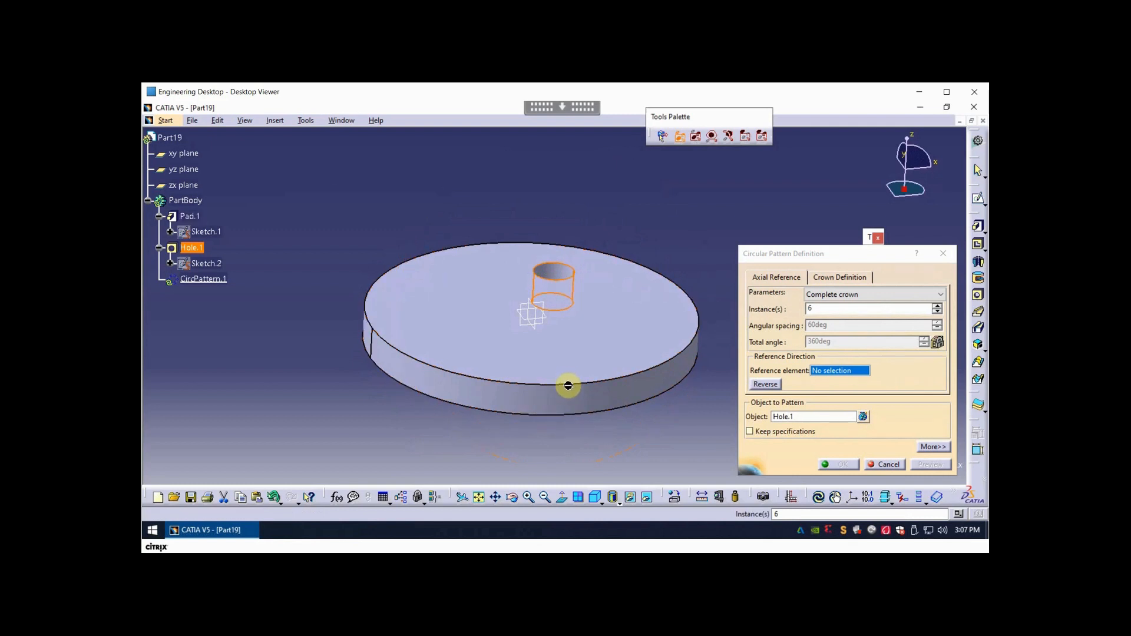
{"action": "mouse_move", "coordinate": [557, 402]}
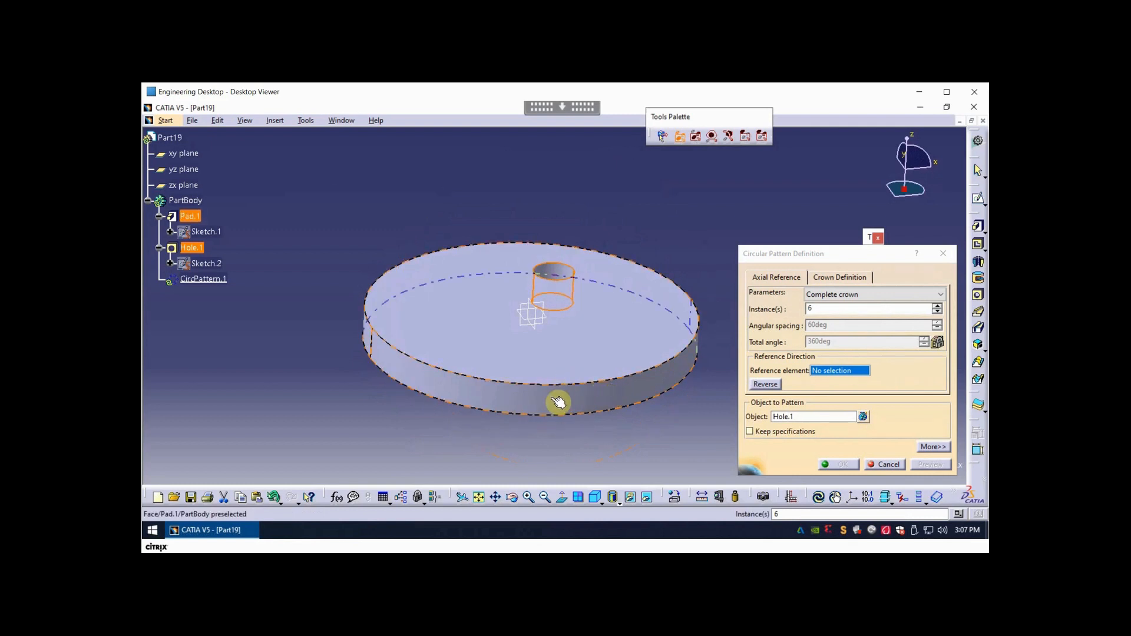
{"action": "mouse_move", "coordinate": [558, 401]}
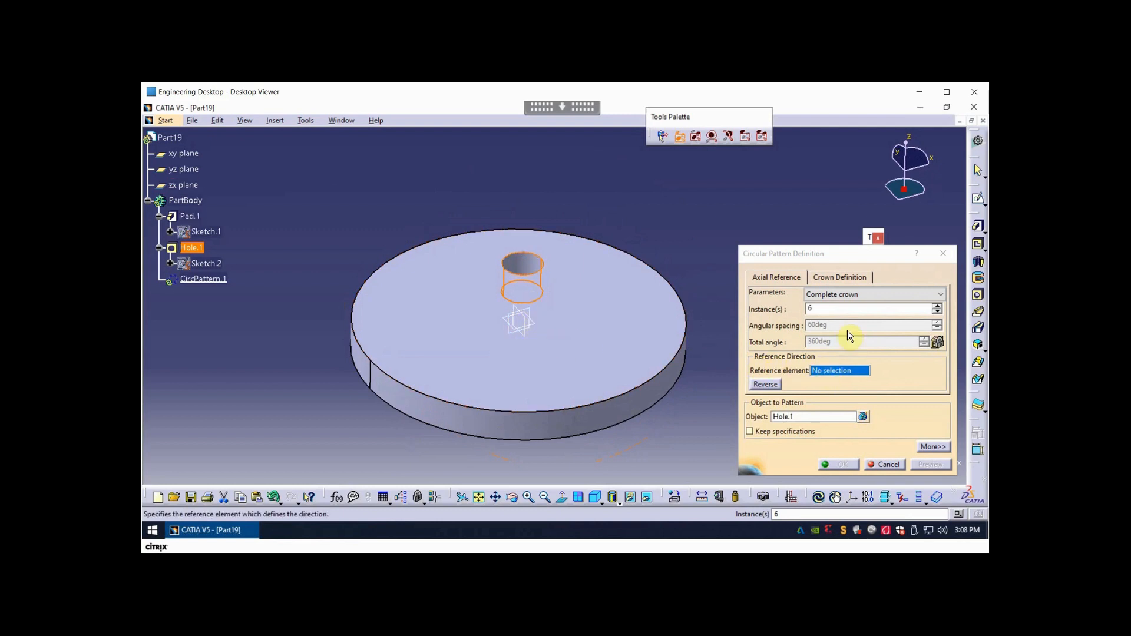
Set the Z axis as the pattern's reference element and confirm the pattern.
{"action": "left_click", "coordinate": [839, 370]}
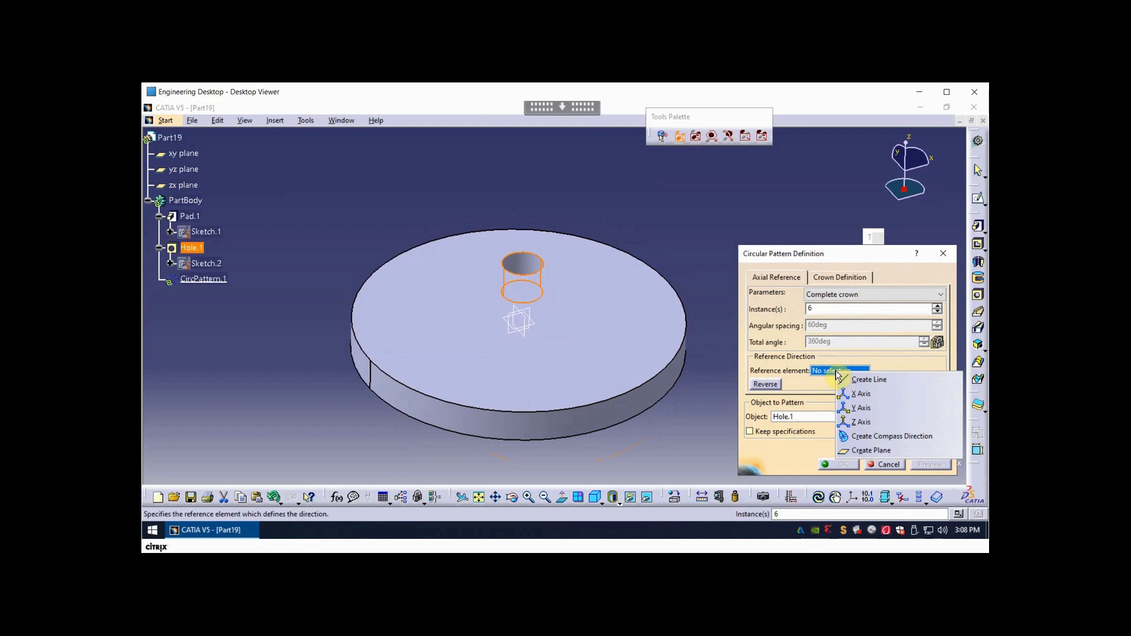
{"action": "mouse_move", "coordinate": [862, 422]}
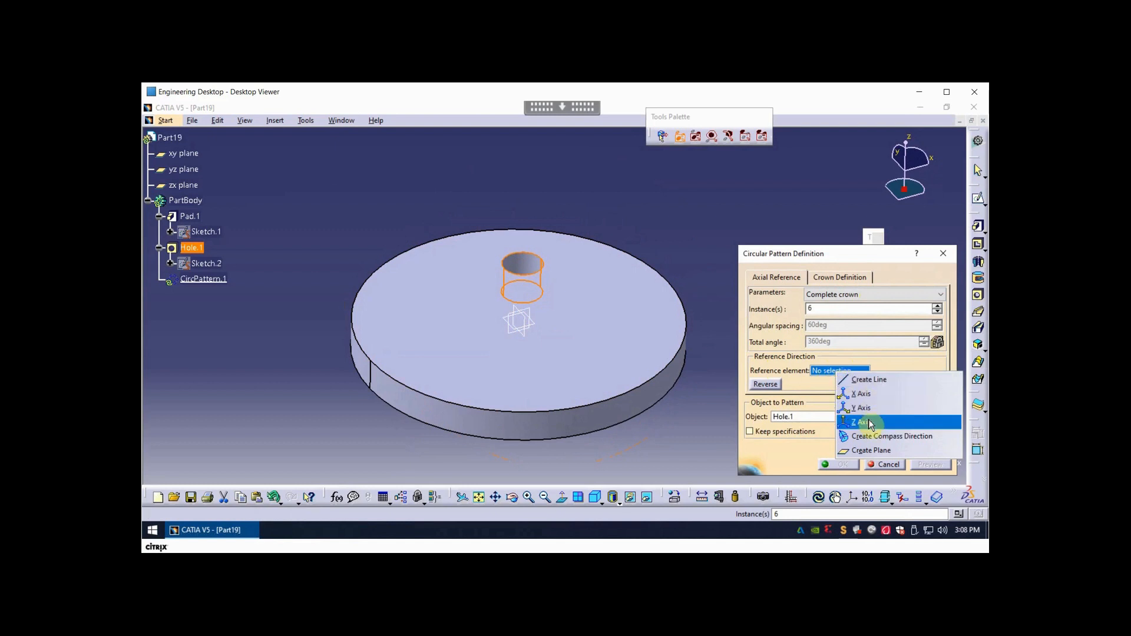
{"action": "left_click", "coordinate": [861, 422]}
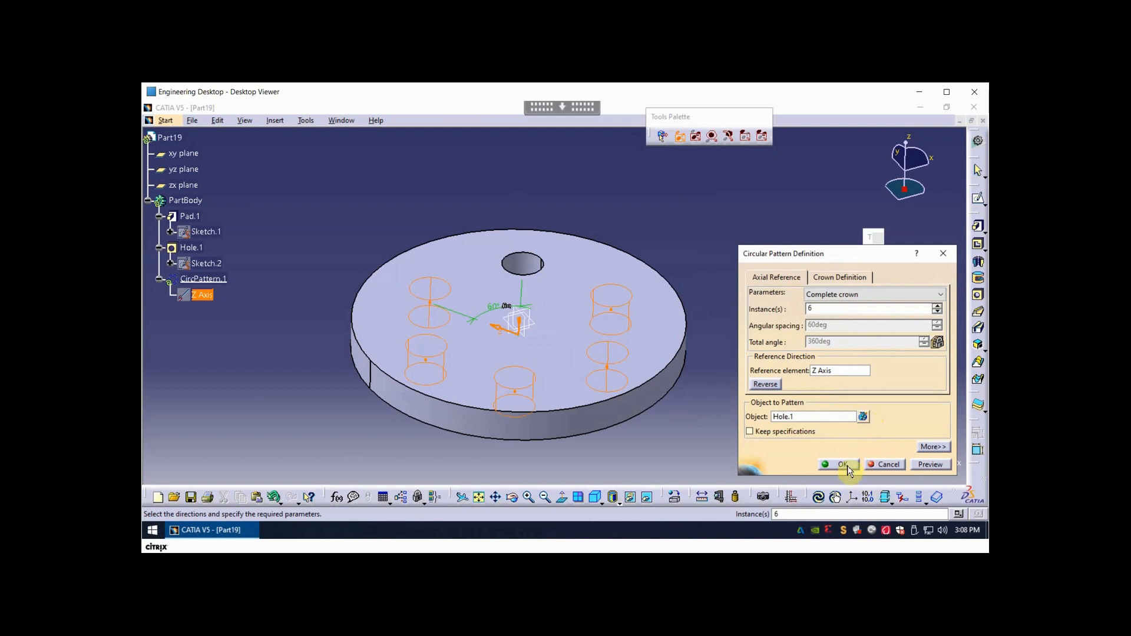
{"action": "left_click", "coordinate": [839, 464]}
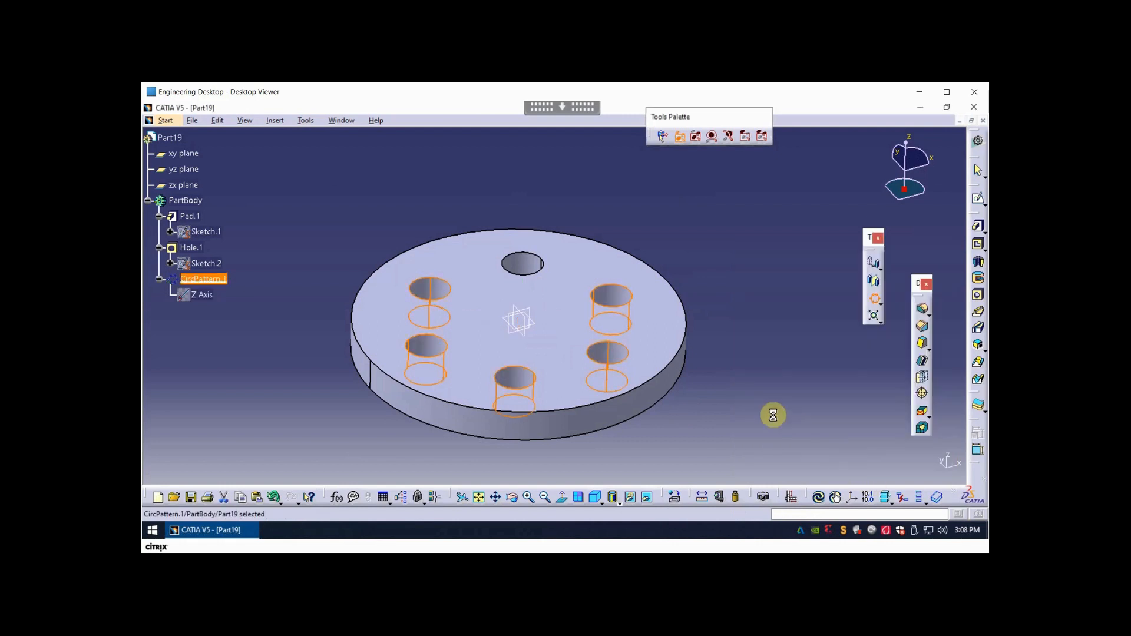